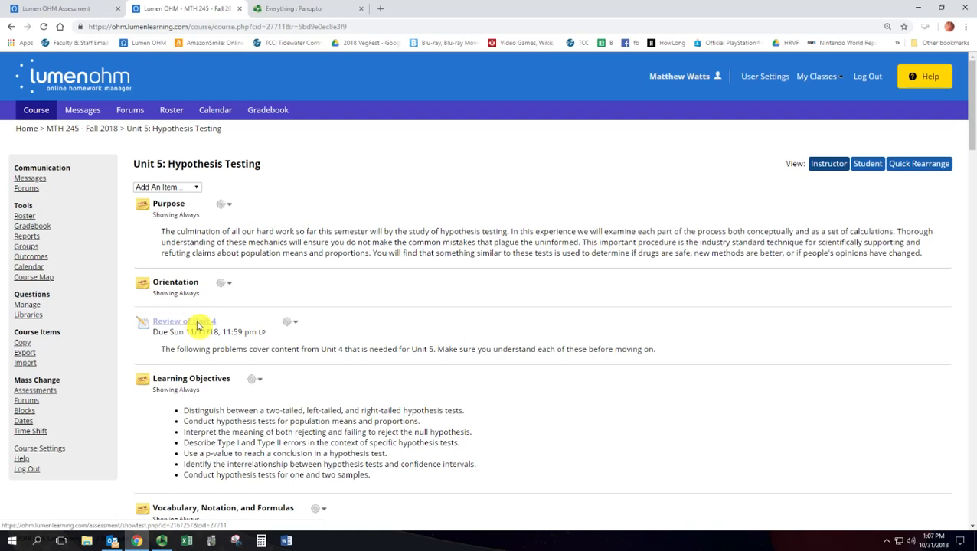
Briefly view the Review of Unit 4 assessment, return and read down the Unit 5 page
click(184, 321)
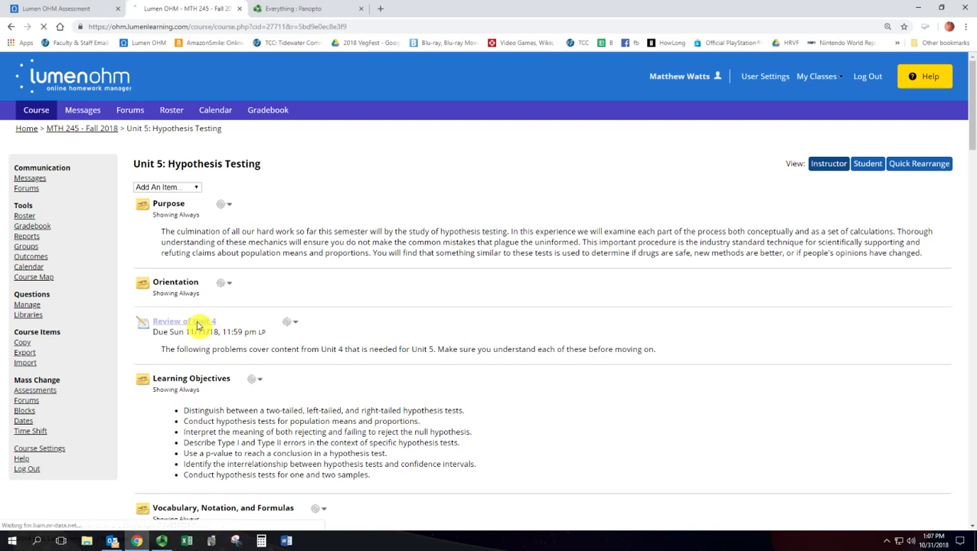
click(172, 322)
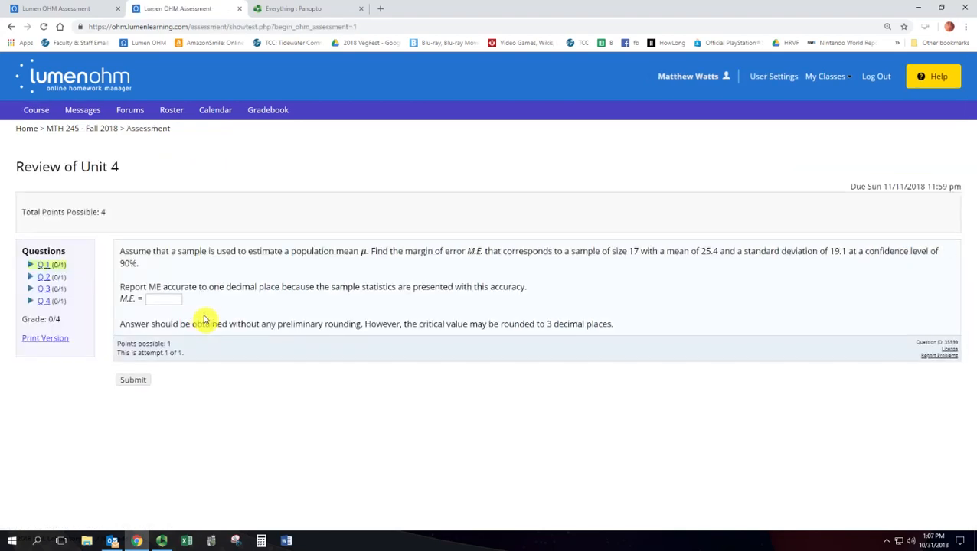
mouse_move(86, 179)
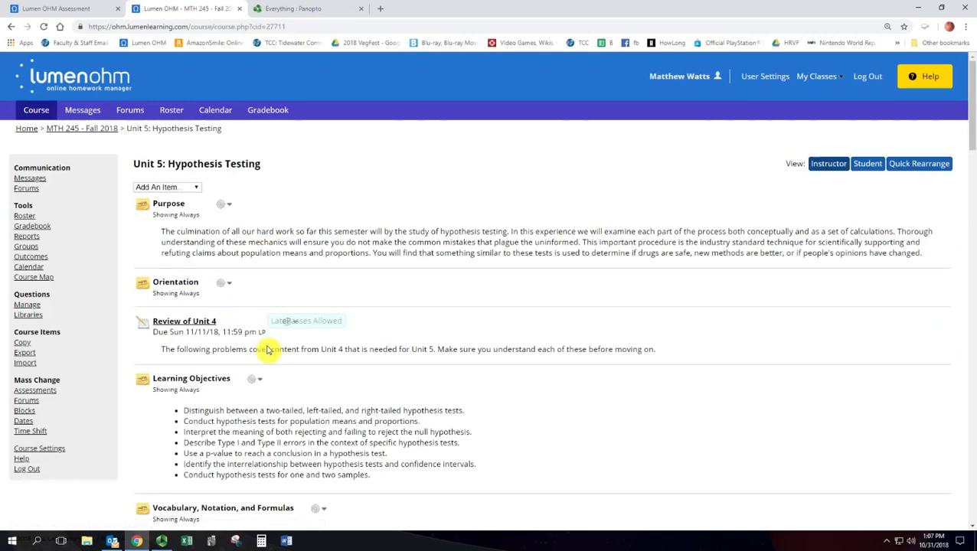
scroll(down, 3)
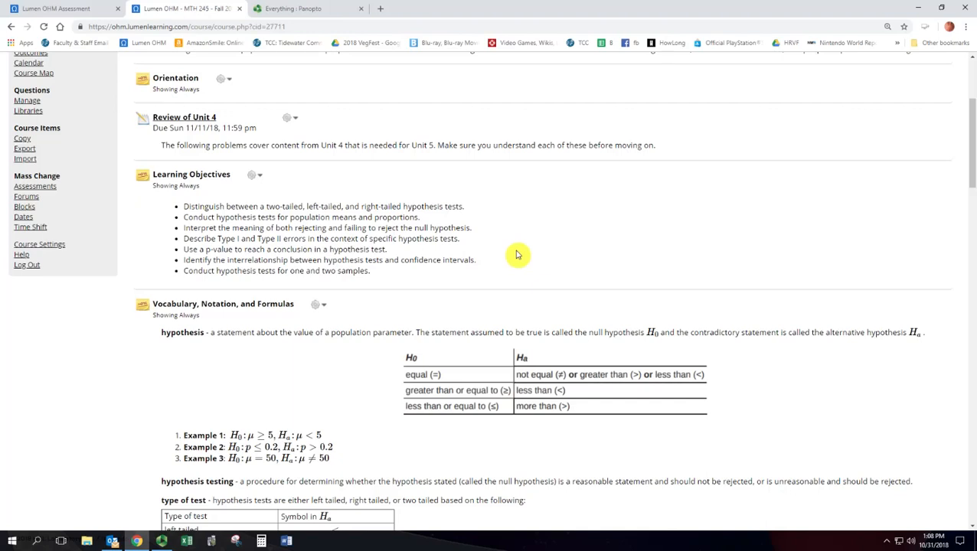
scroll(down, 3)
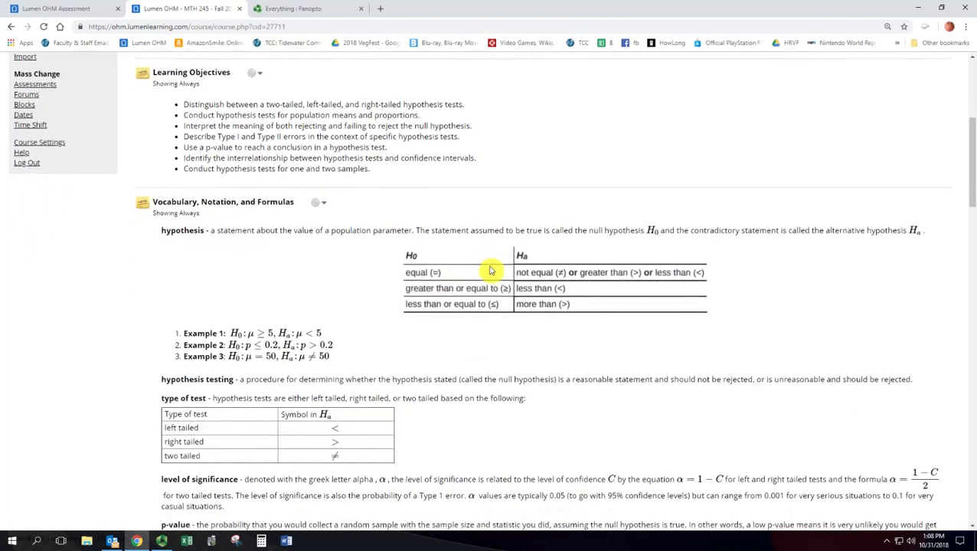
scroll(down, 3)
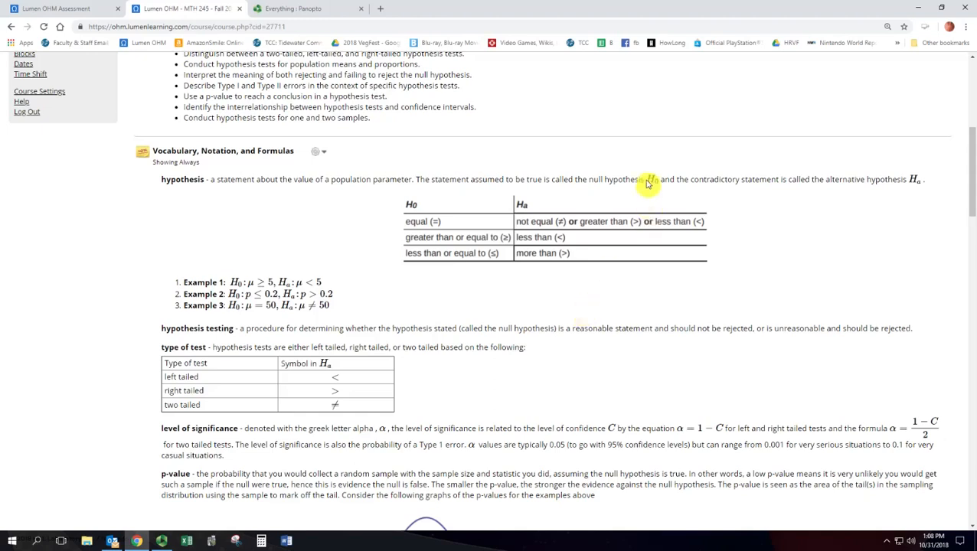
mouse_move(911, 166)
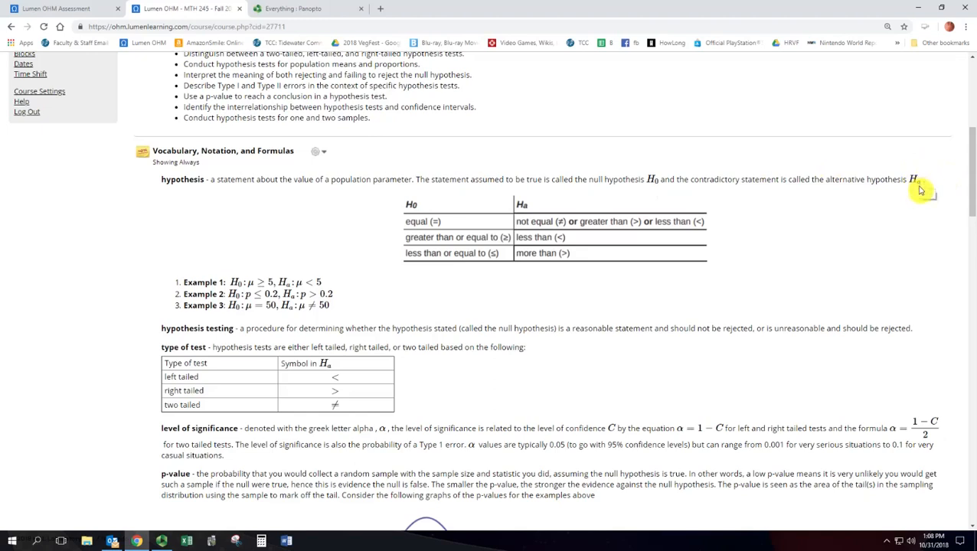
mouse_move(921, 190)
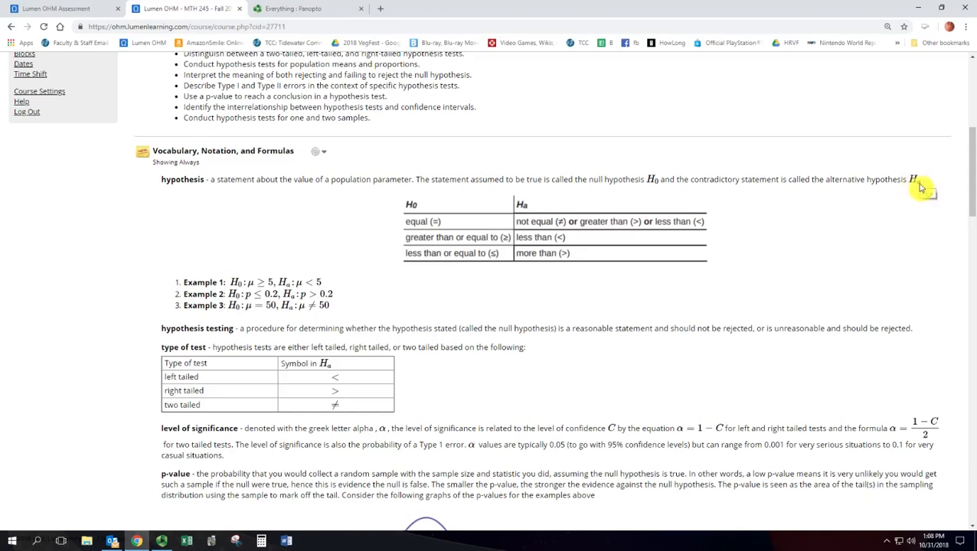
mouse_move(833, 287)
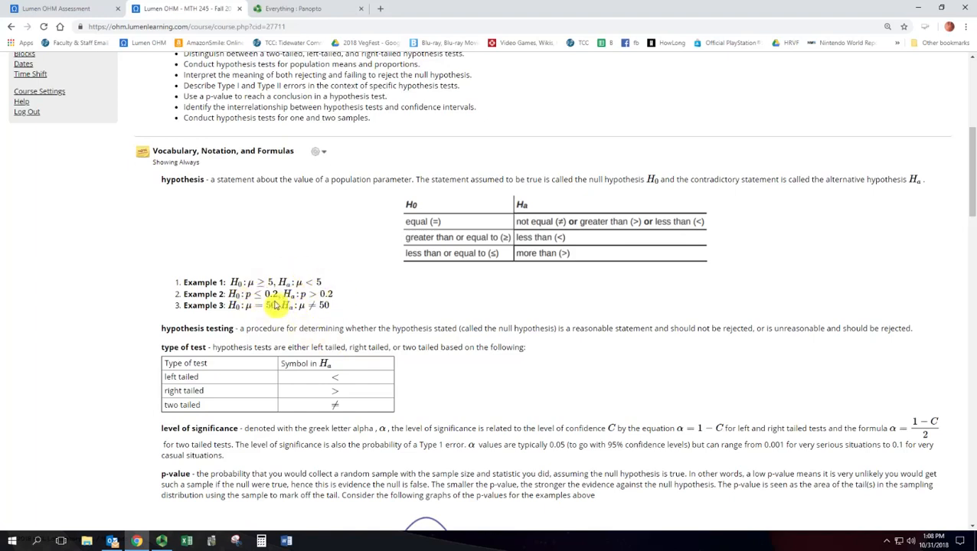
mouse_move(364, 322)
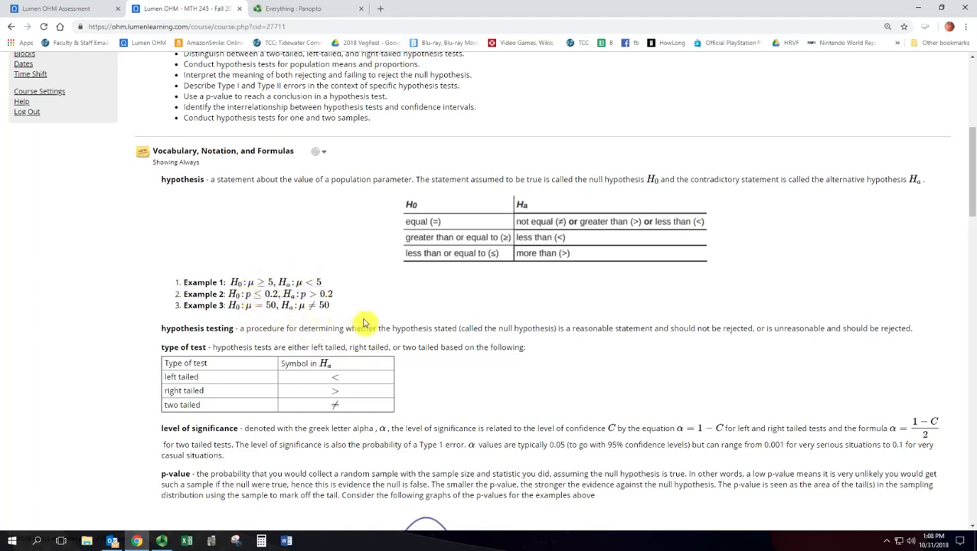
mouse_move(380, 331)
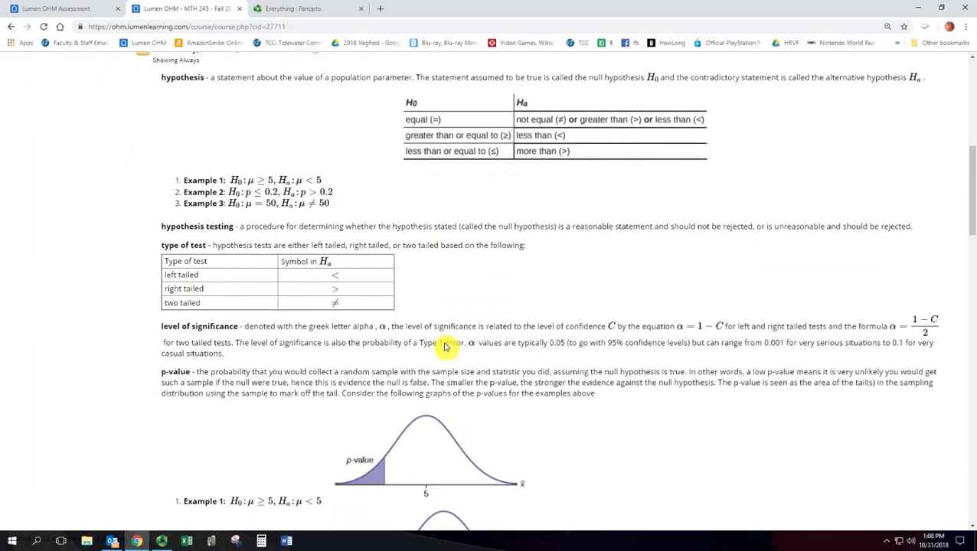
mouse_move(236, 294)
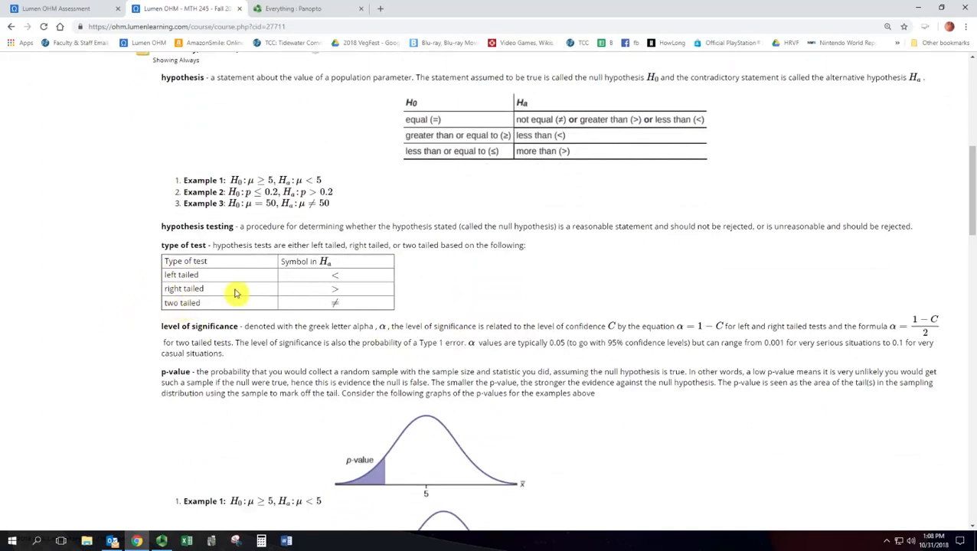
mouse_move(343, 275)
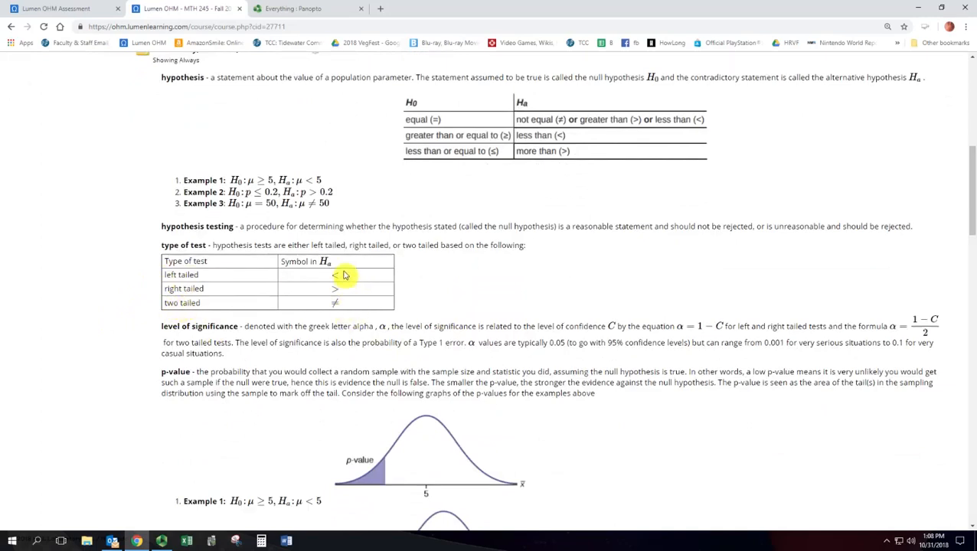
mouse_move(355, 297)
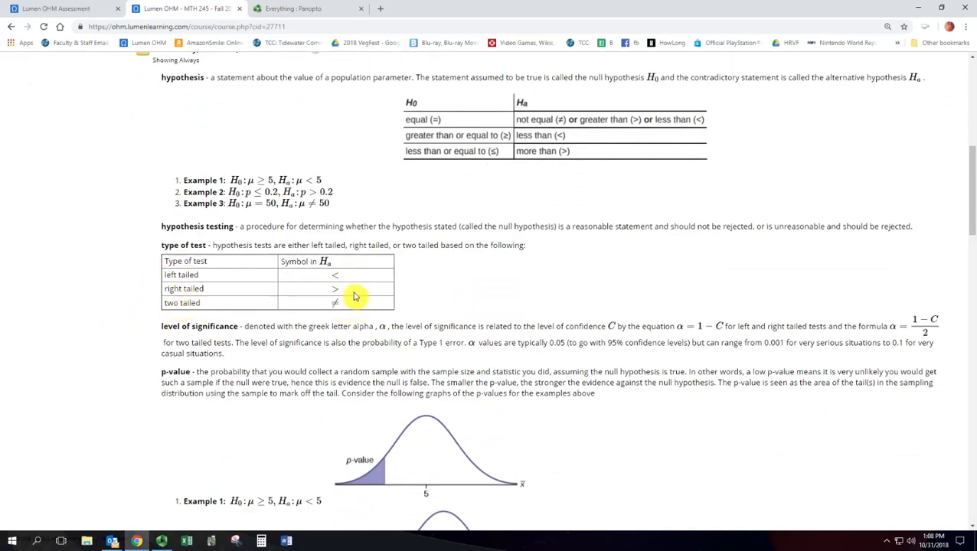
Read through the Unit 5 plan, highlighting the 95% in the significance definition
scroll(down, 3)
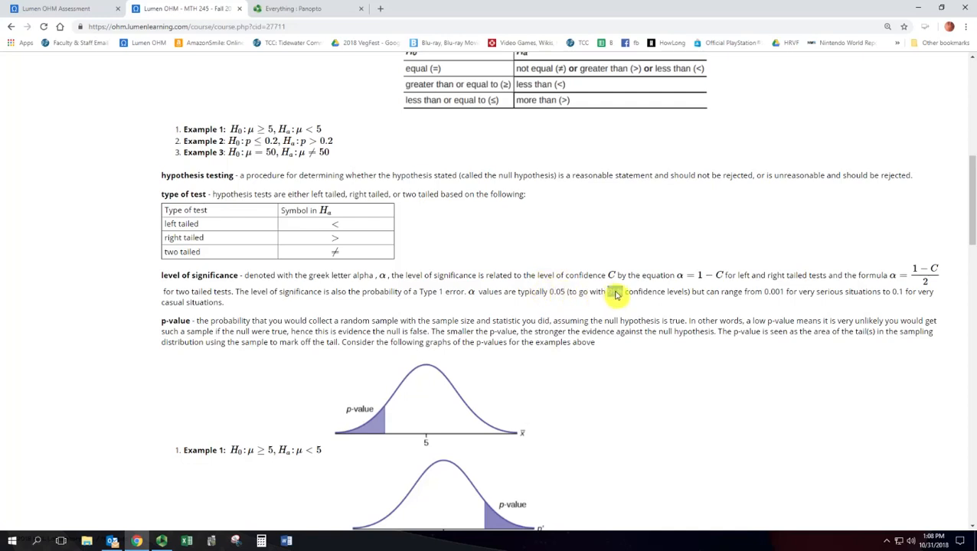
double_click(615, 291)
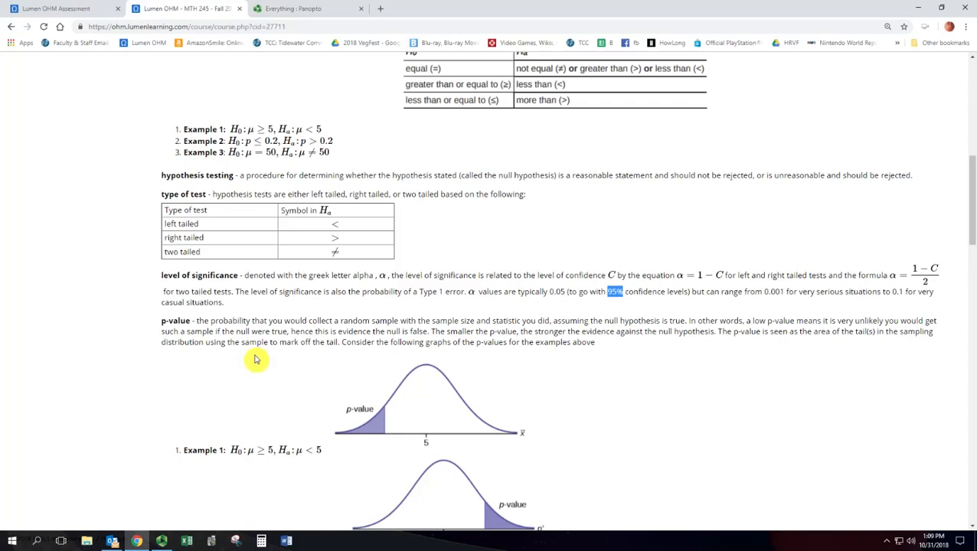
scroll(down, 3)
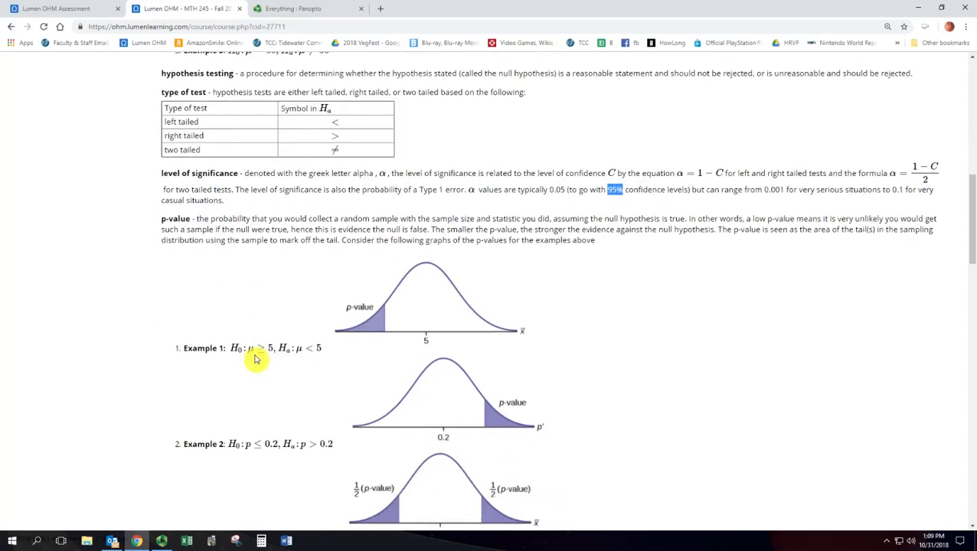
scroll(down, 3)
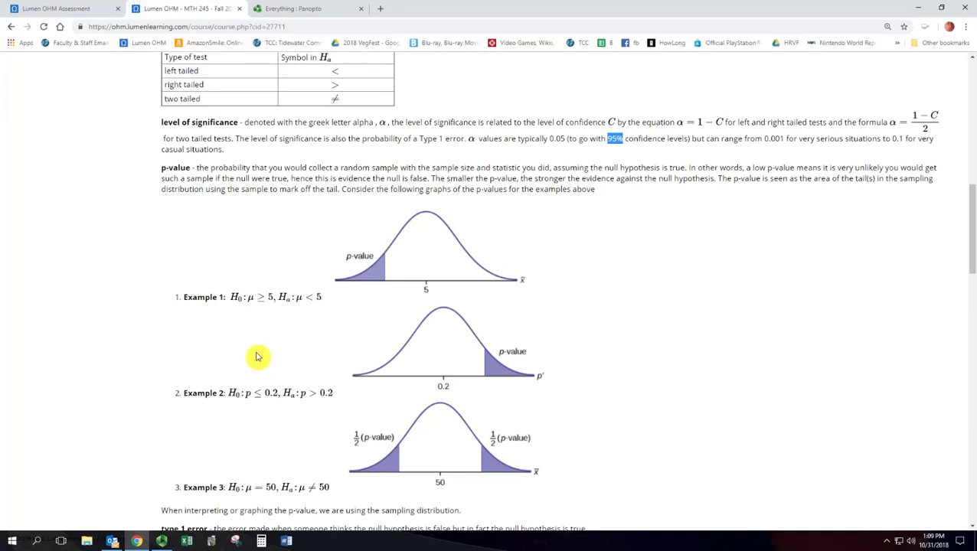
mouse_move(260, 350)
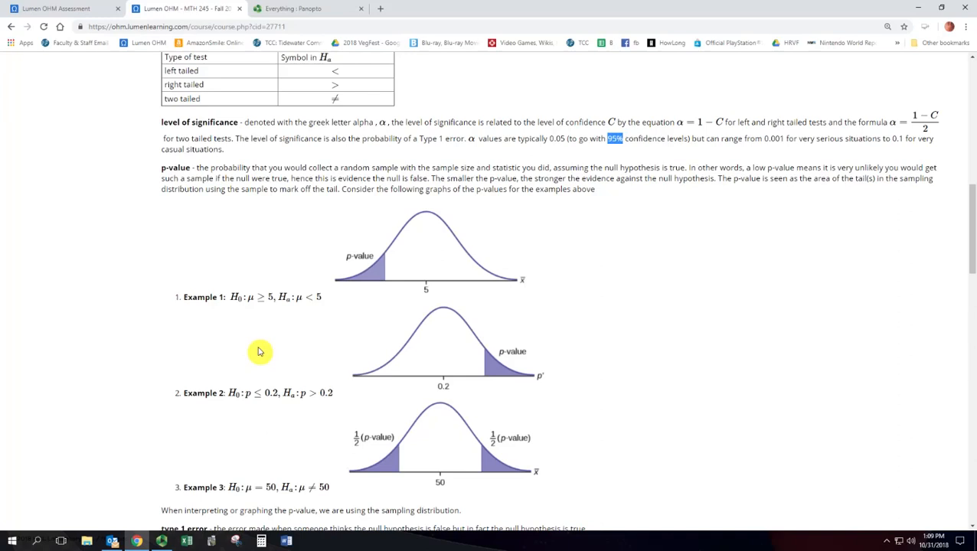
mouse_move(251, 338)
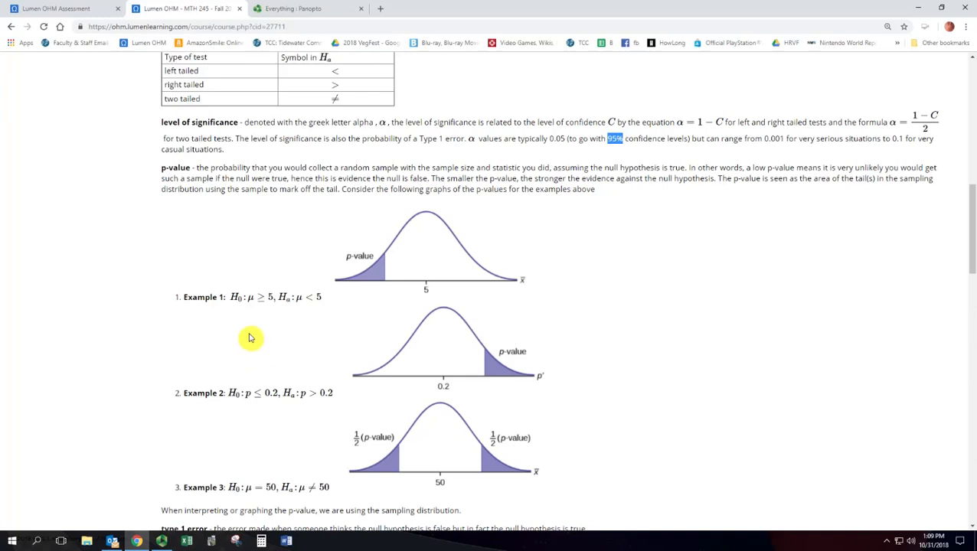
mouse_move(488, 457)
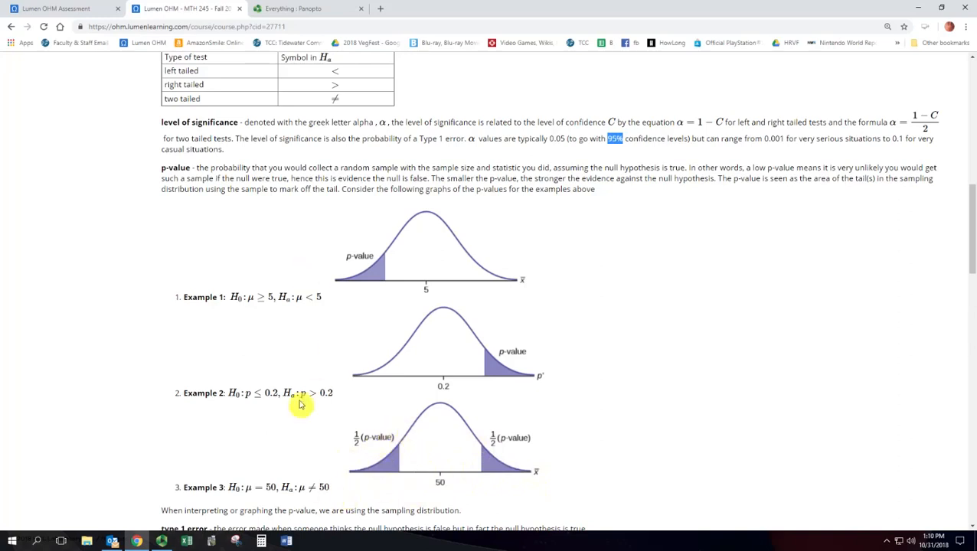
mouse_move(364, 287)
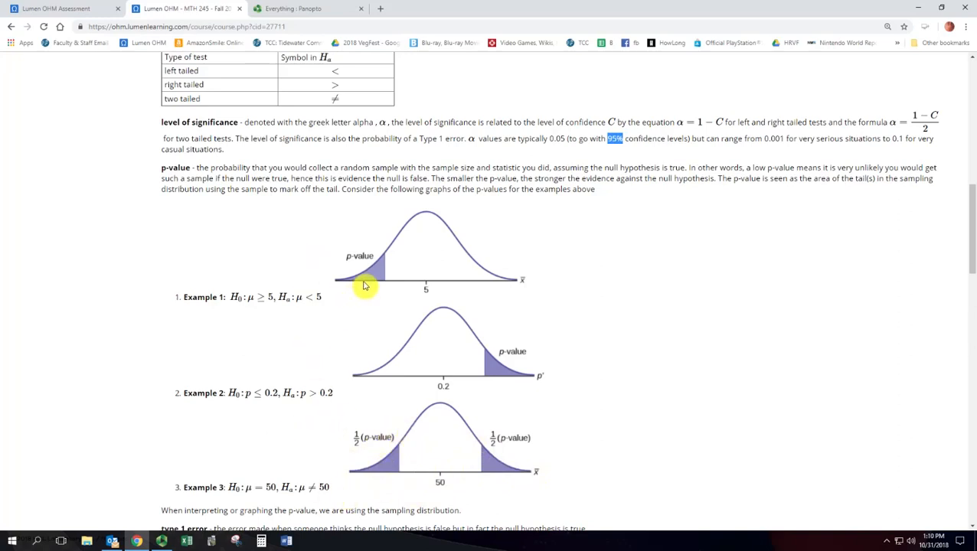
mouse_move(450, 487)
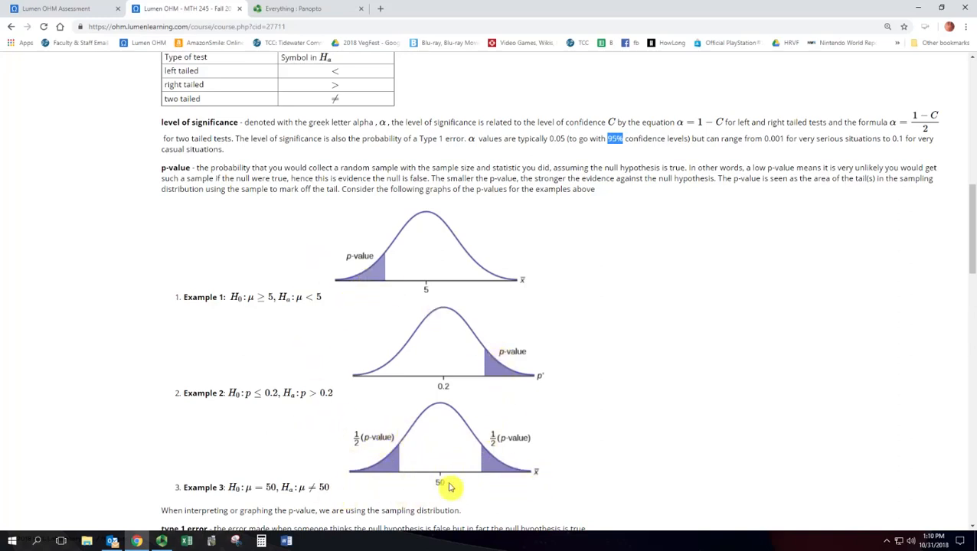
scroll(down, 3)
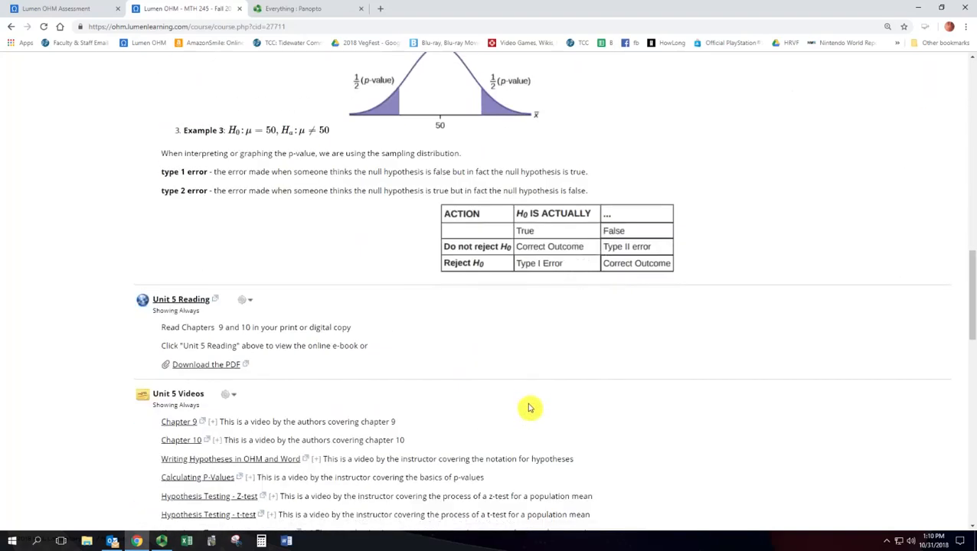
mouse_move(533, 393)
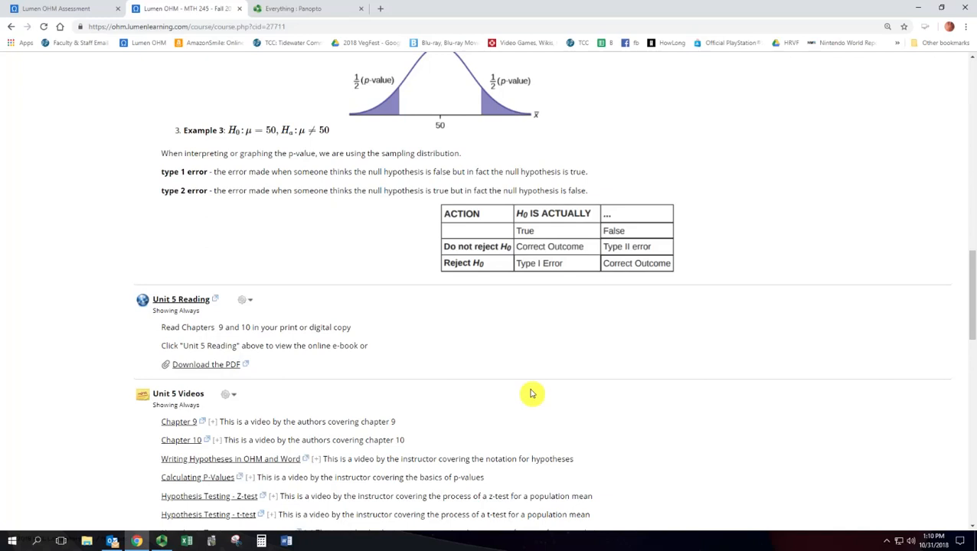
mouse_move(571, 275)
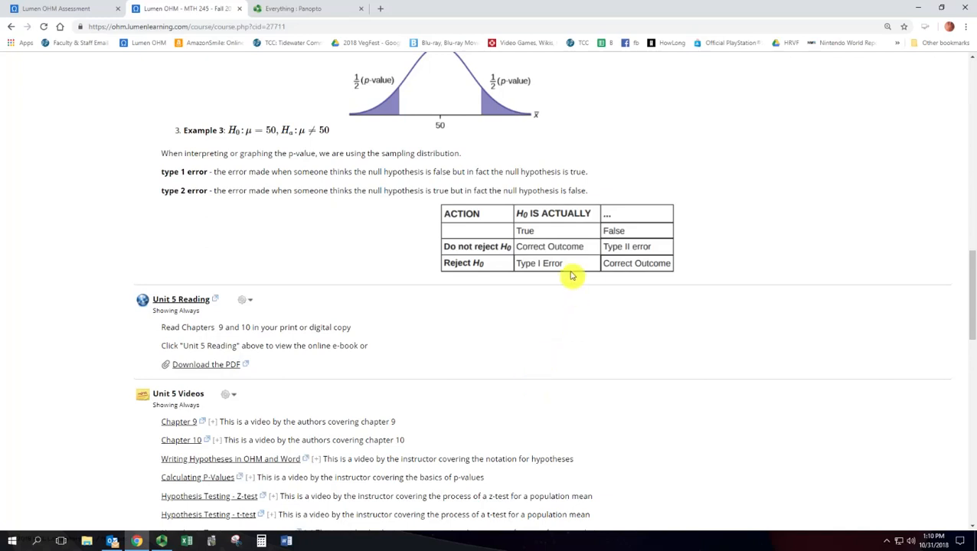
mouse_move(572, 260)
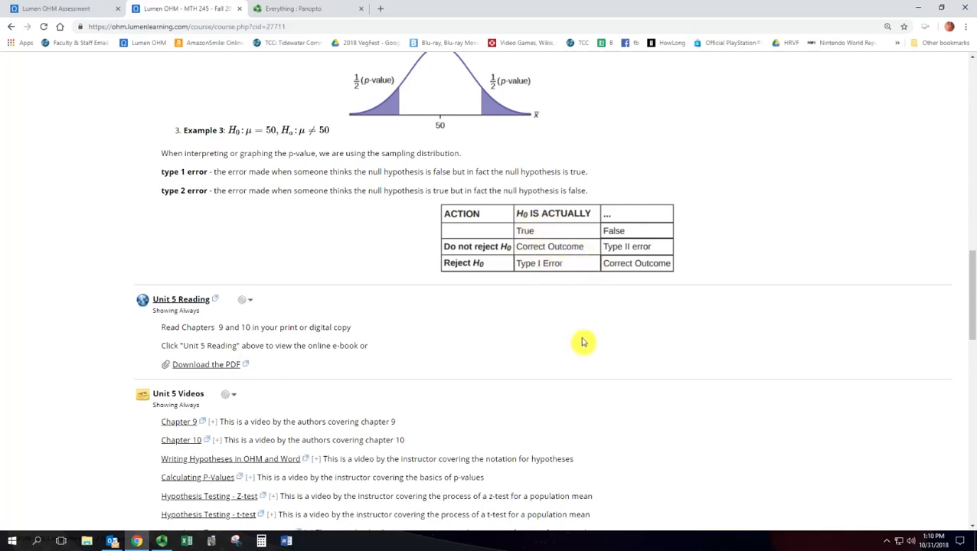
mouse_move(181, 298)
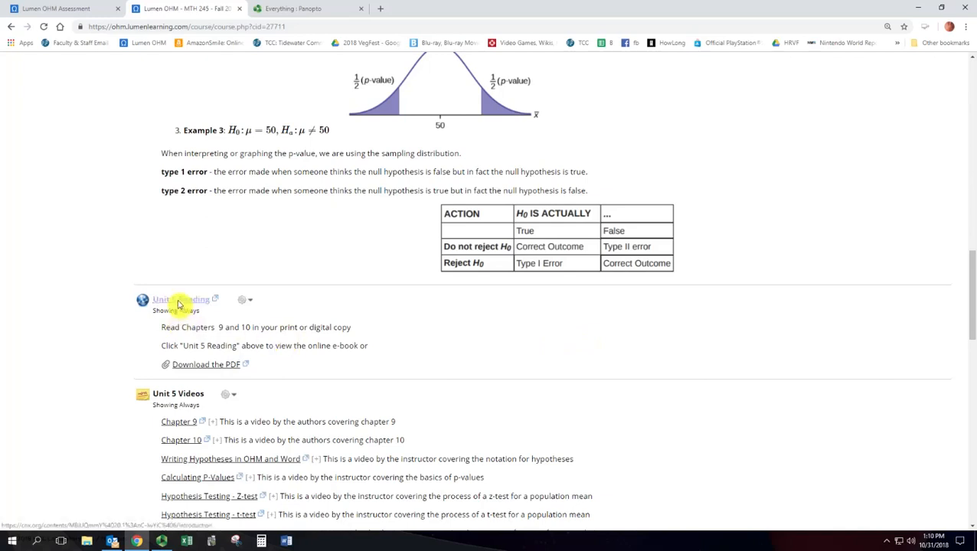
View the Unit 5 Reading chapter 9 objectives in OpenStax, then return to the course page
click(181, 298)
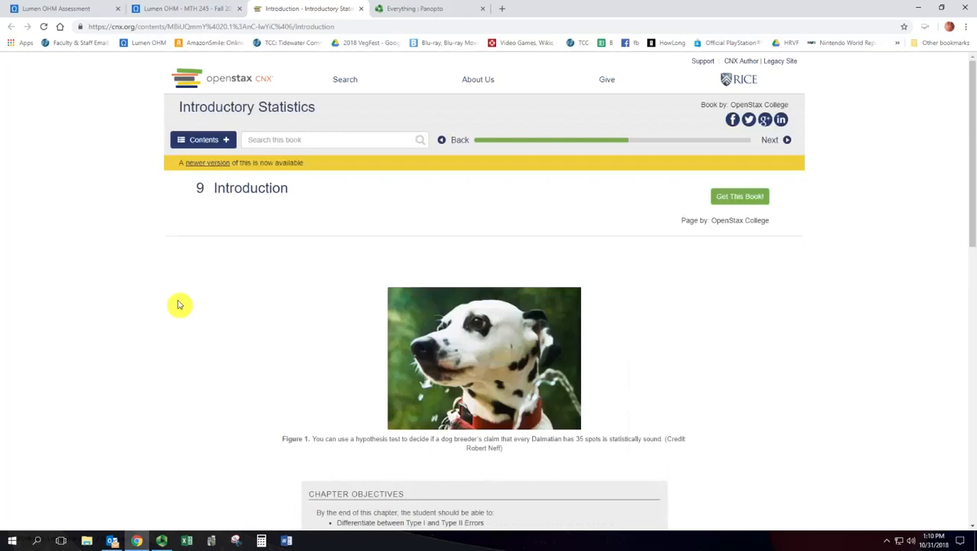
scroll(down, 3)
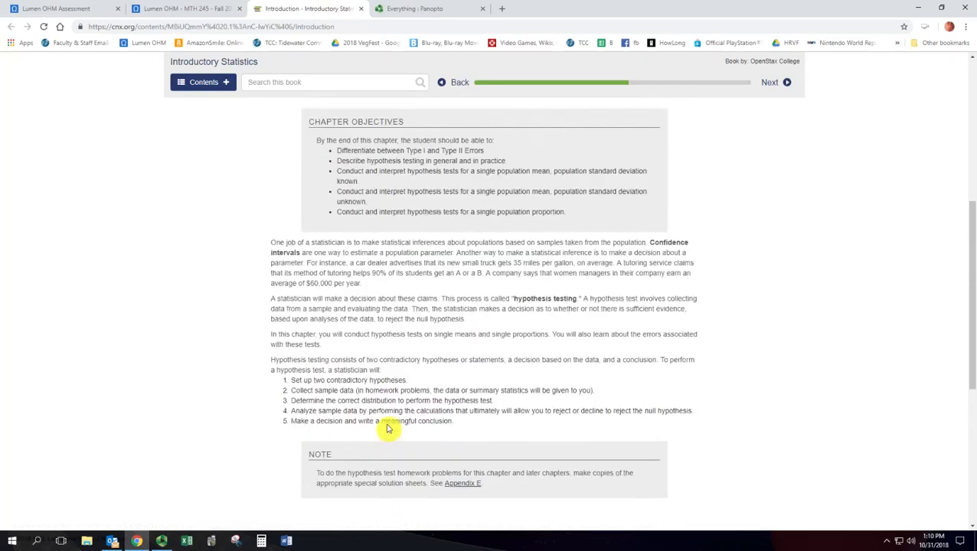
click(183, 9)
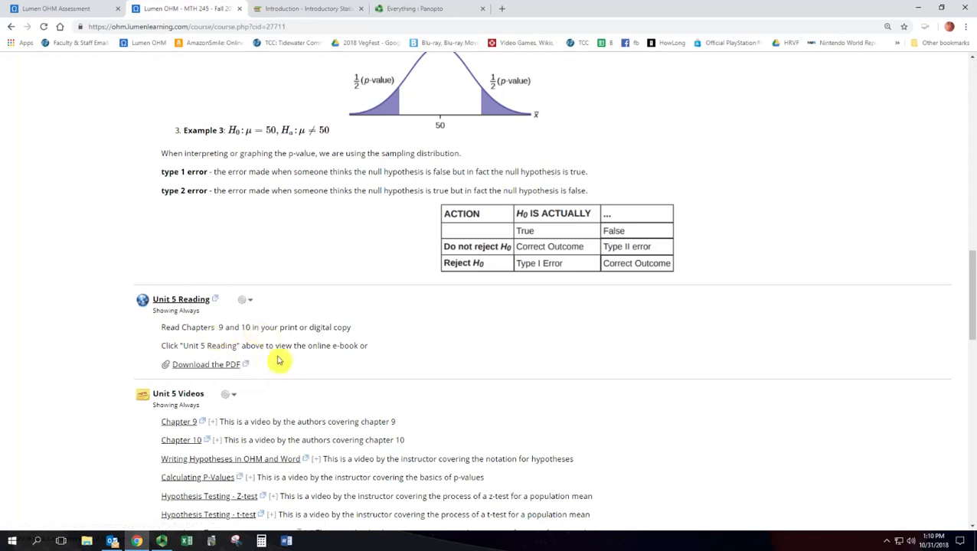
mouse_move(217, 431)
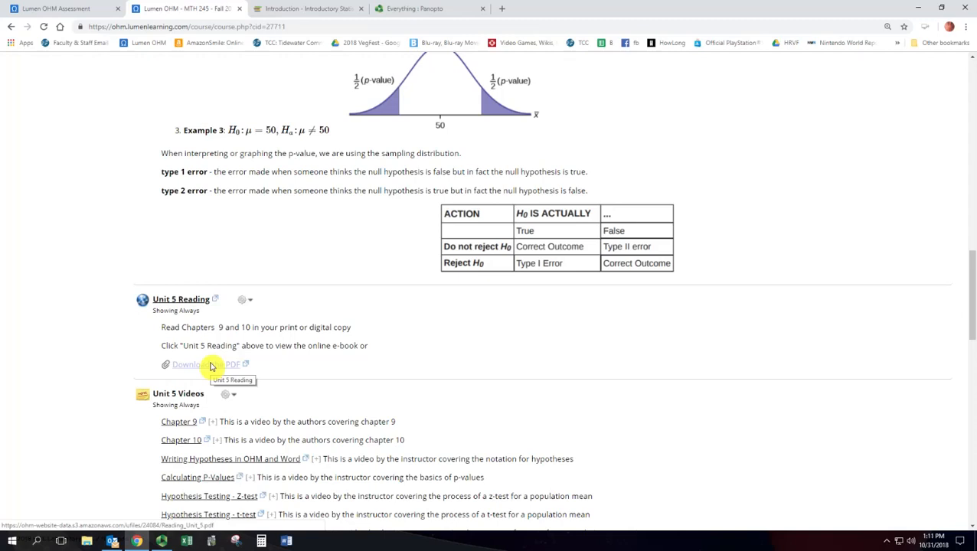
scroll(down, 3)
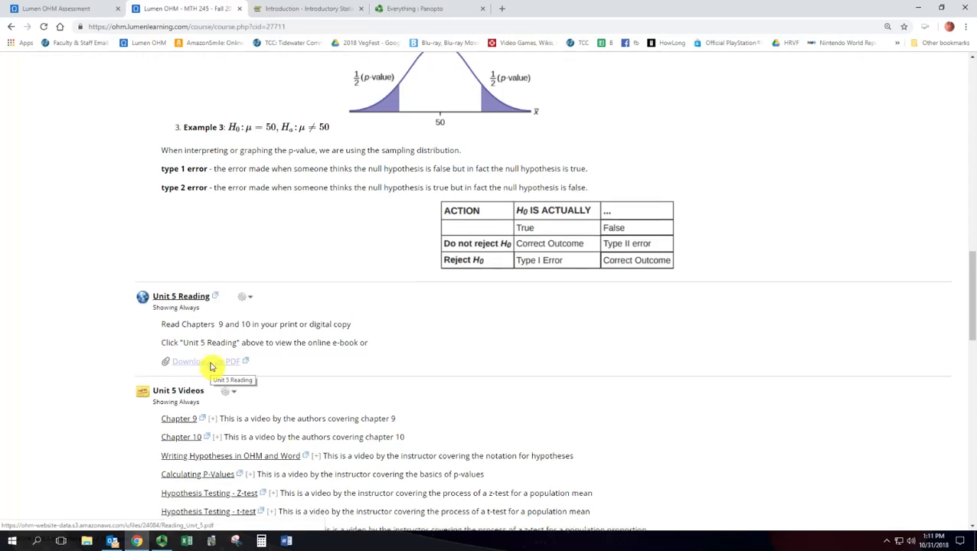
scroll(down, 3)
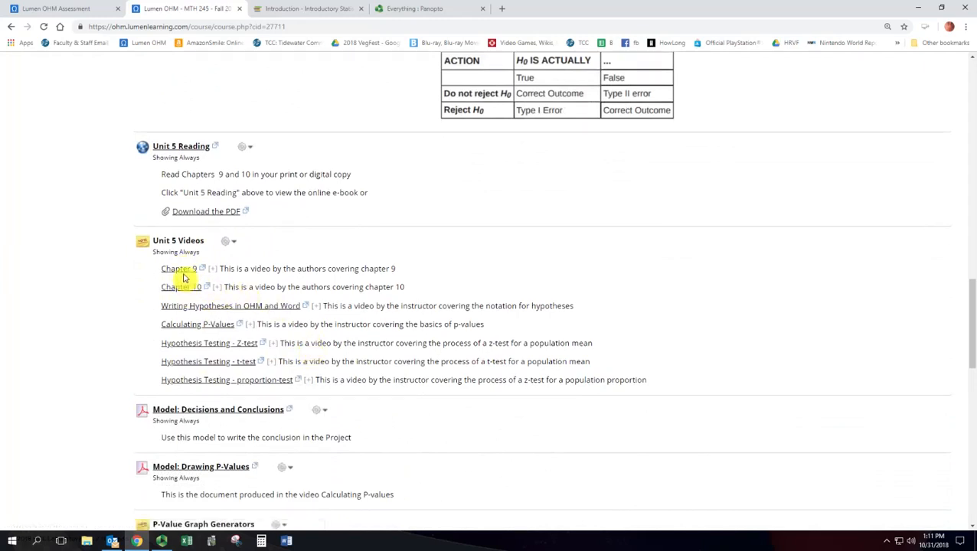
click(177, 269)
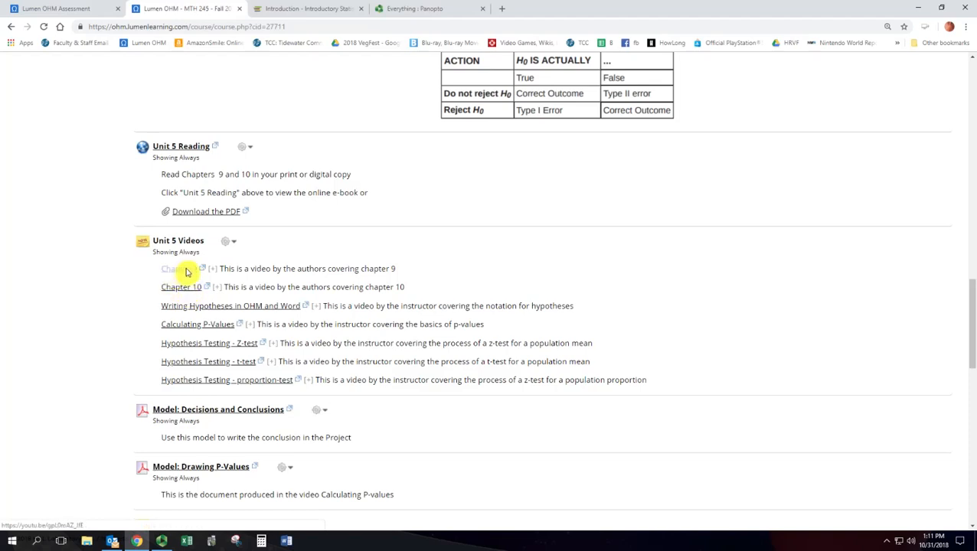
mouse_move(205, 270)
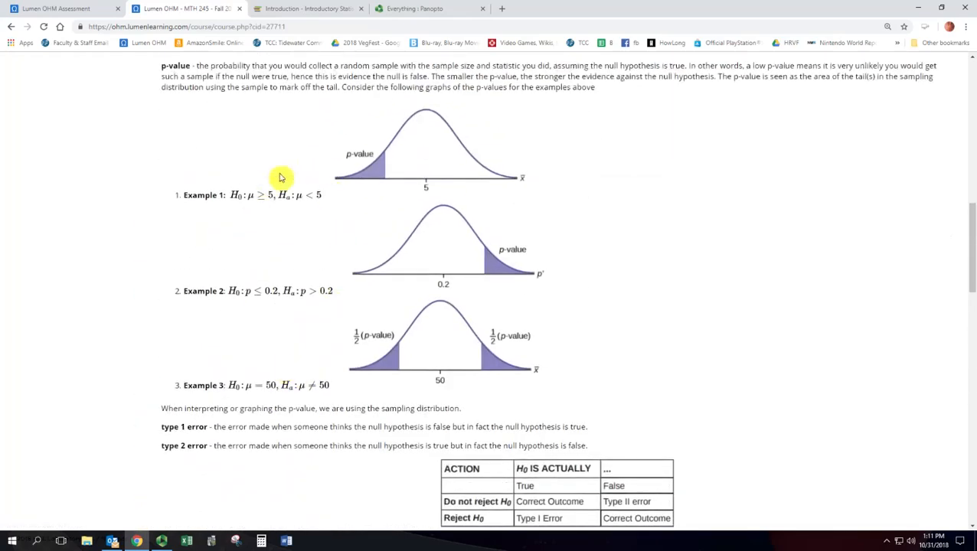
scroll(down, 3)
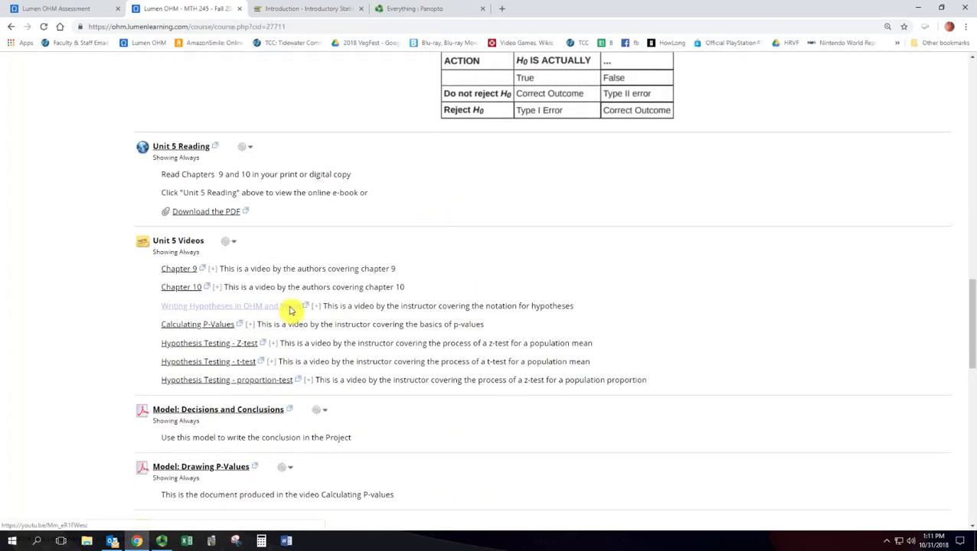
mouse_move(248, 325)
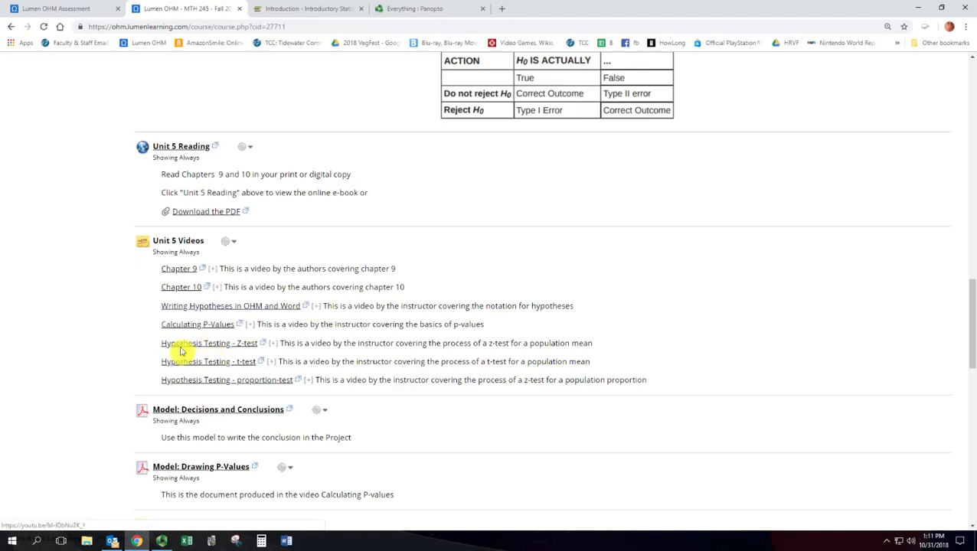
mouse_move(211, 383)
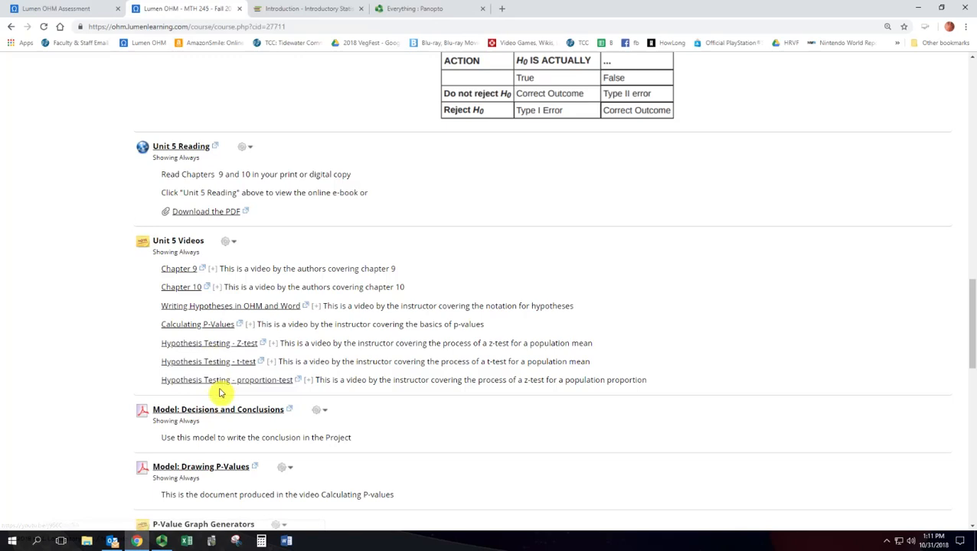
scroll(down, 3)
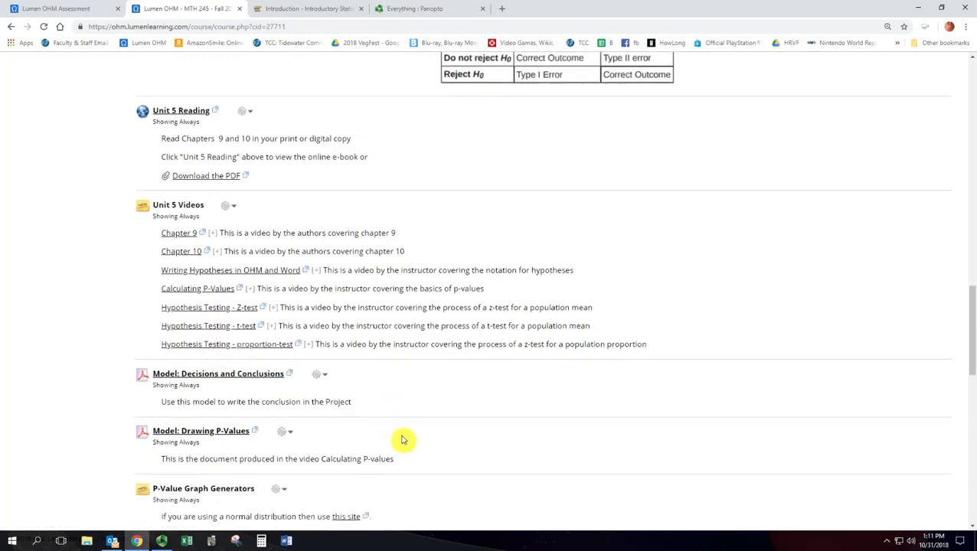
scroll(down, 3)
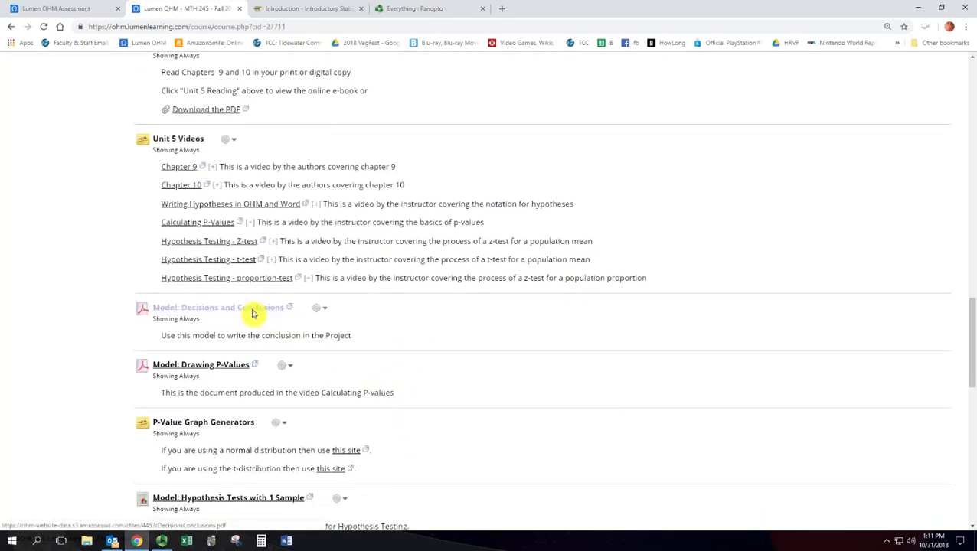
Review the Model: Decisions and Conclusions PDF and return to the Unit 5 course page
click(217, 306)
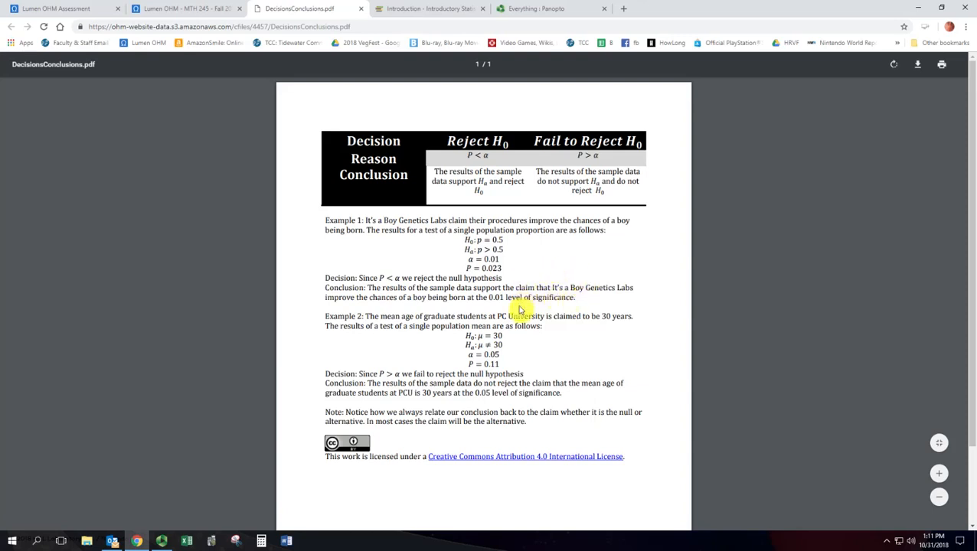
mouse_move(447, 321)
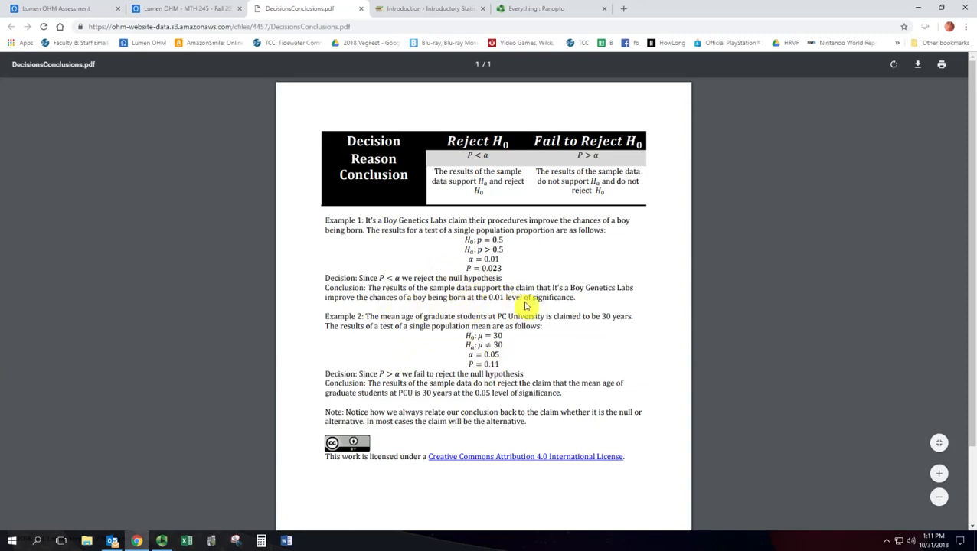
mouse_move(534, 303)
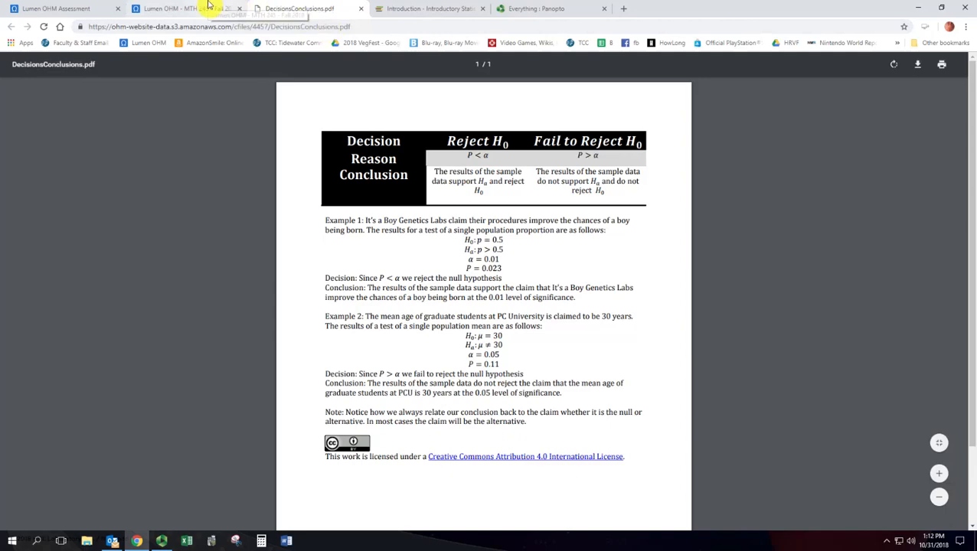
click(180, 10)
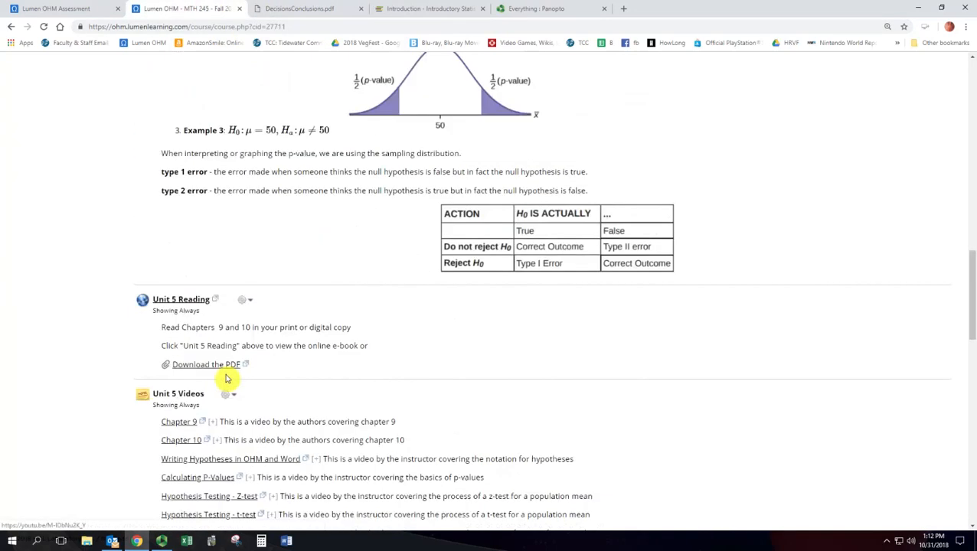
scroll(up, 3)
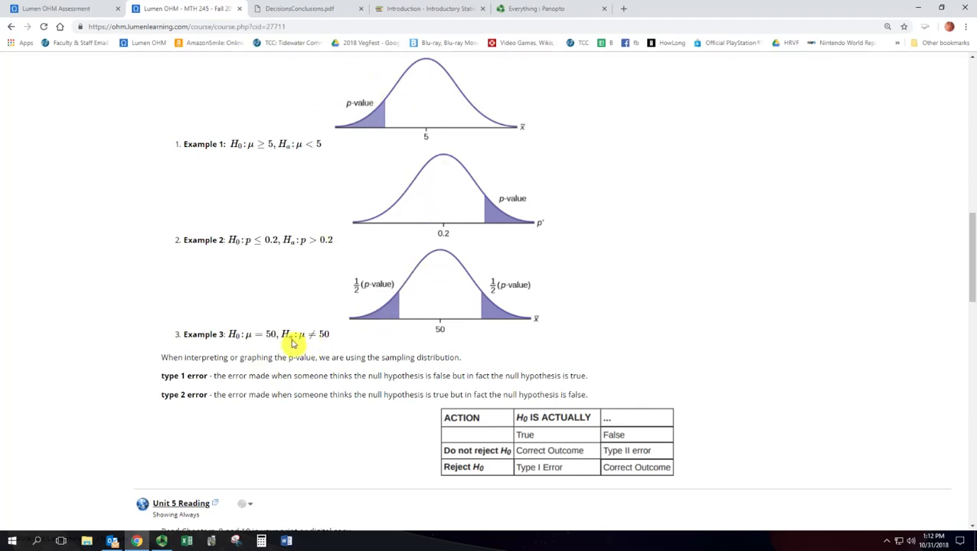
Bring up the Model: Drawing P-Values PDF from the Unit 5 page
scroll(down, 3)
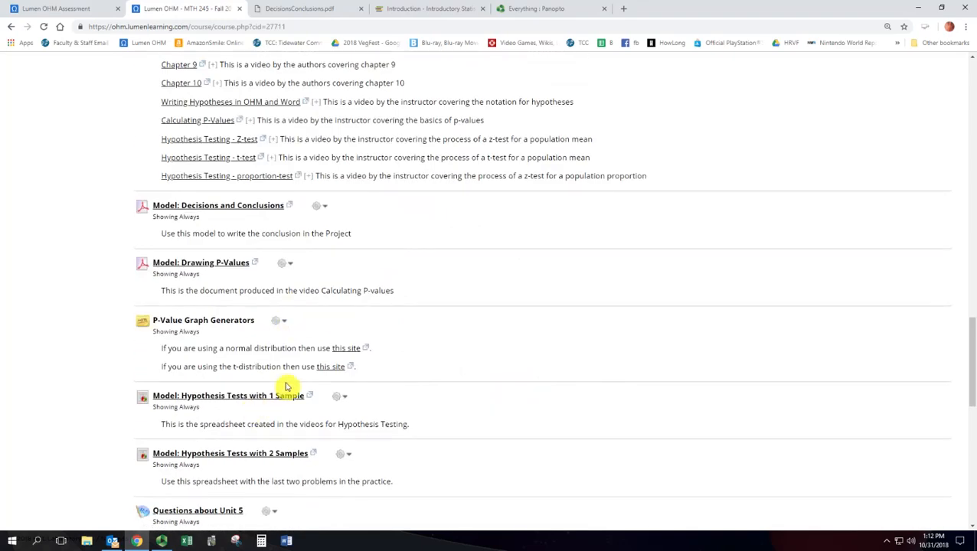
mouse_move(301, 352)
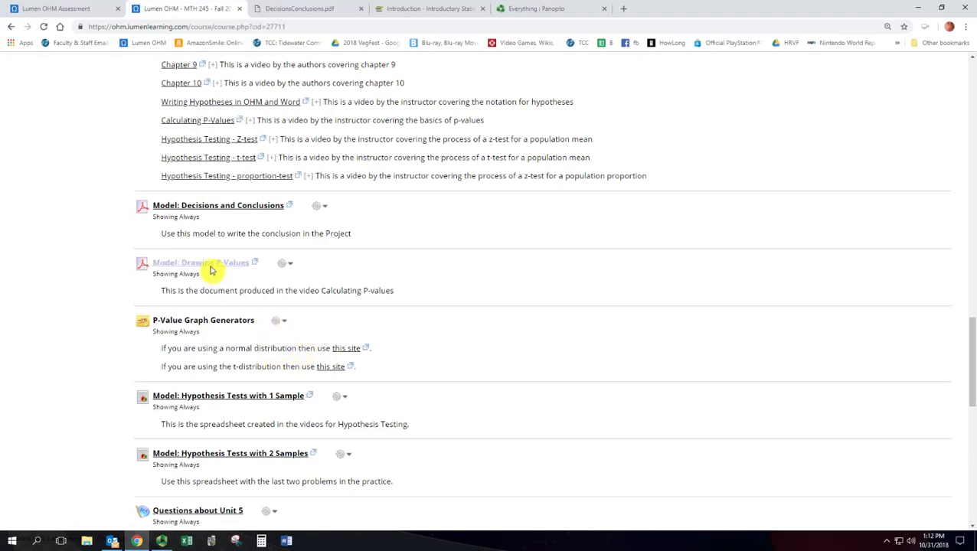
click(201, 263)
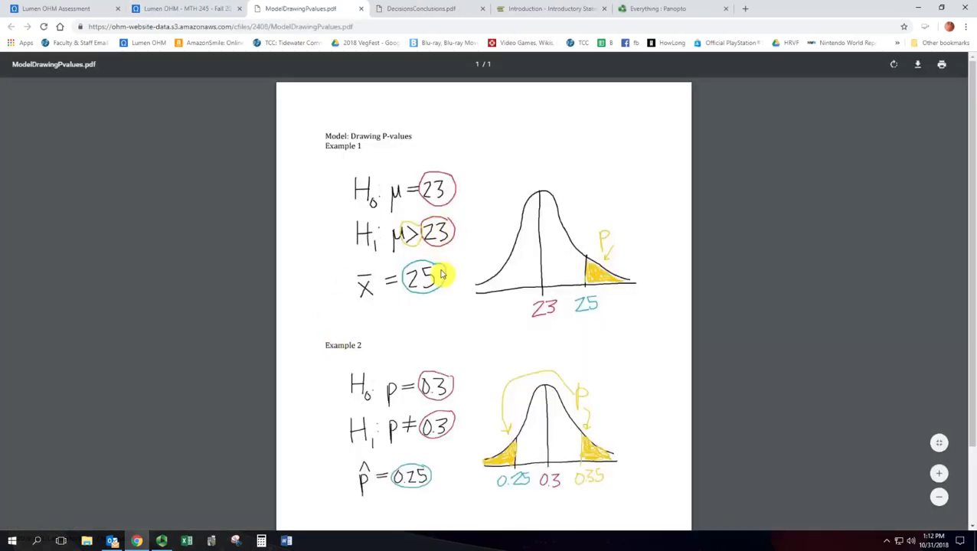
mouse_move(524, 294)
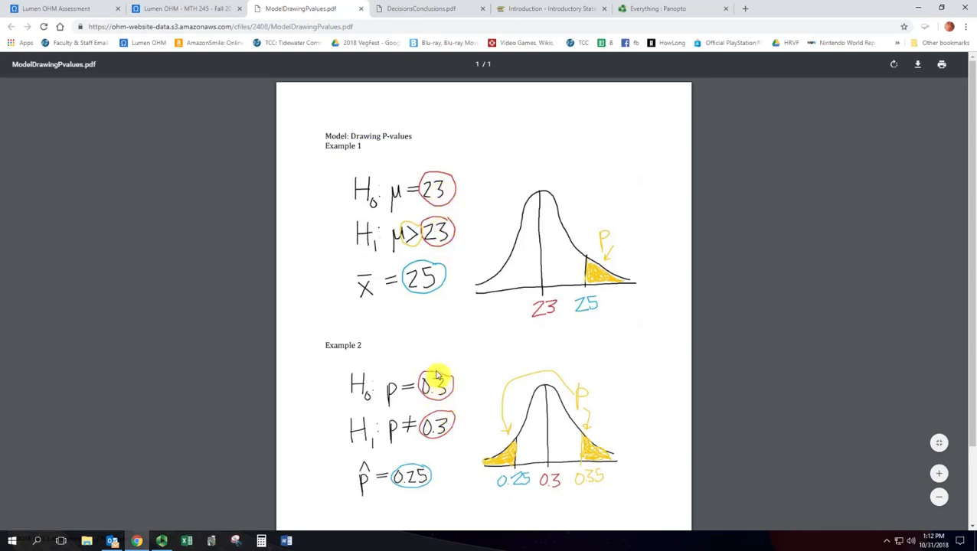
mouse_move(417, 251)
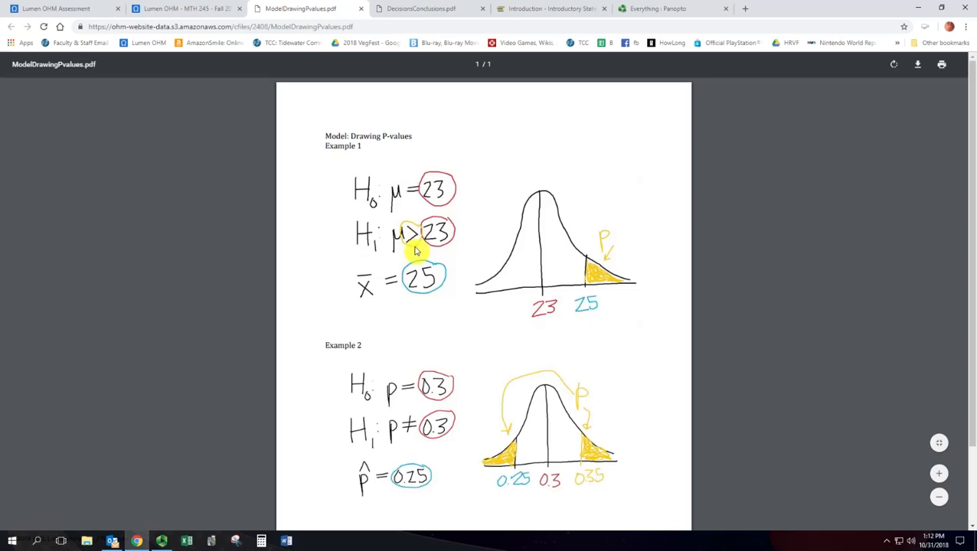
mouse_move(582, 245)
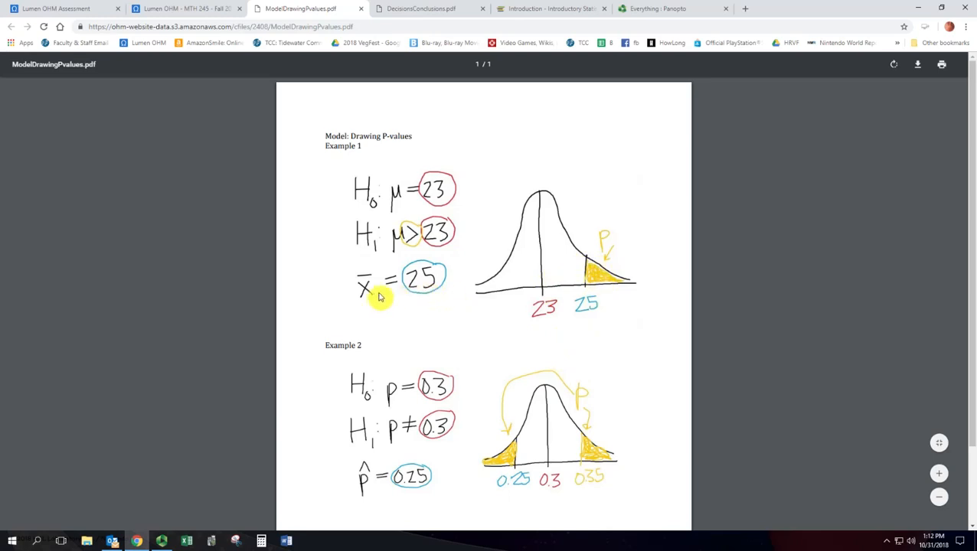
mouse_move(437, 315)
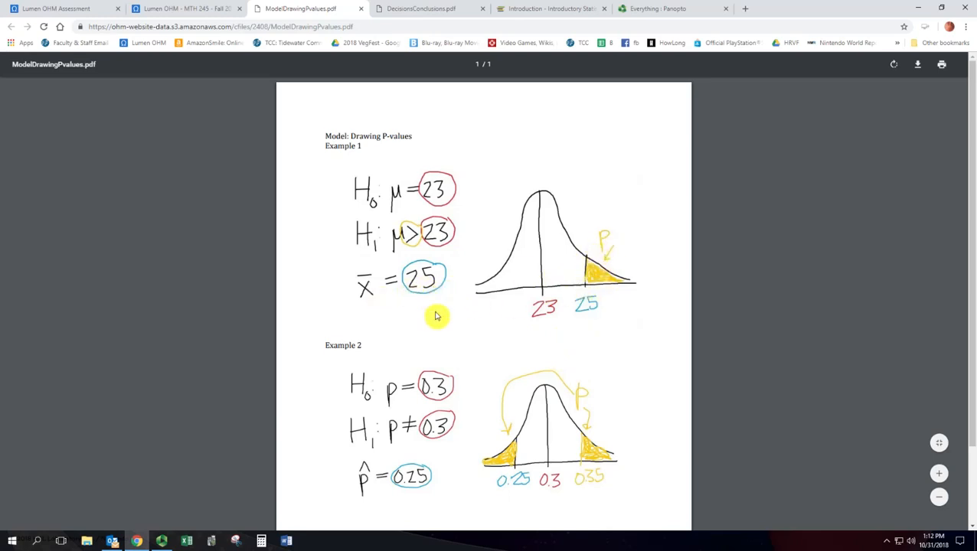
mouse_move(447, 288)
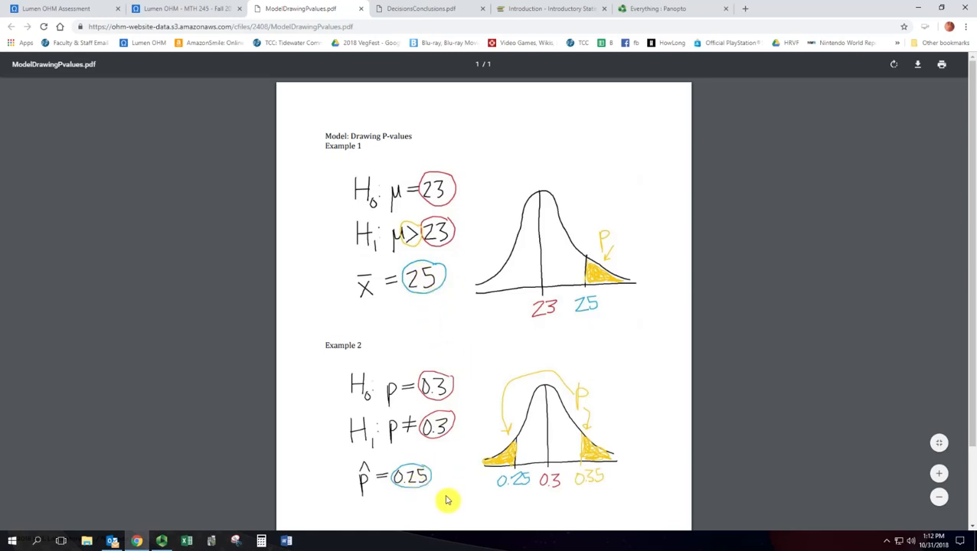
mouse_move(444, 321)
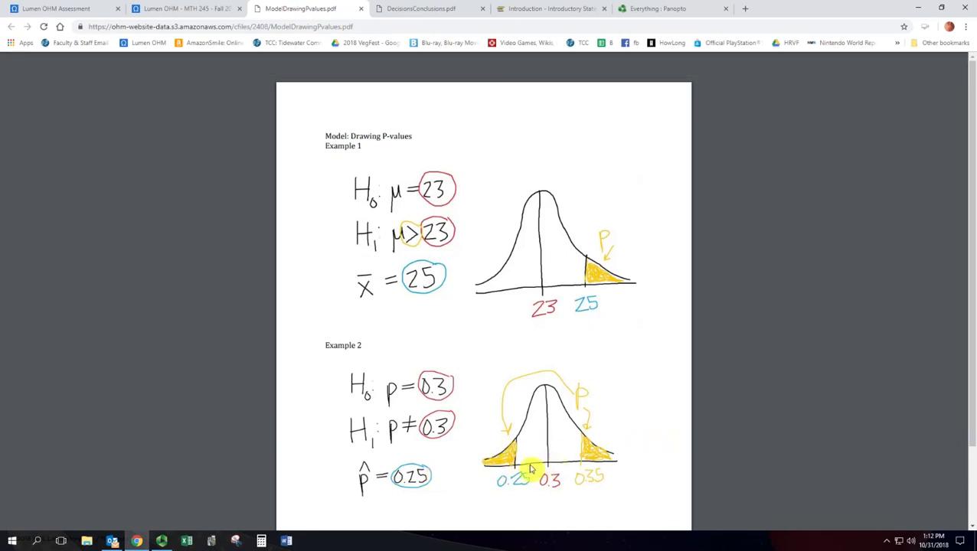
mouse_move(585, 268)
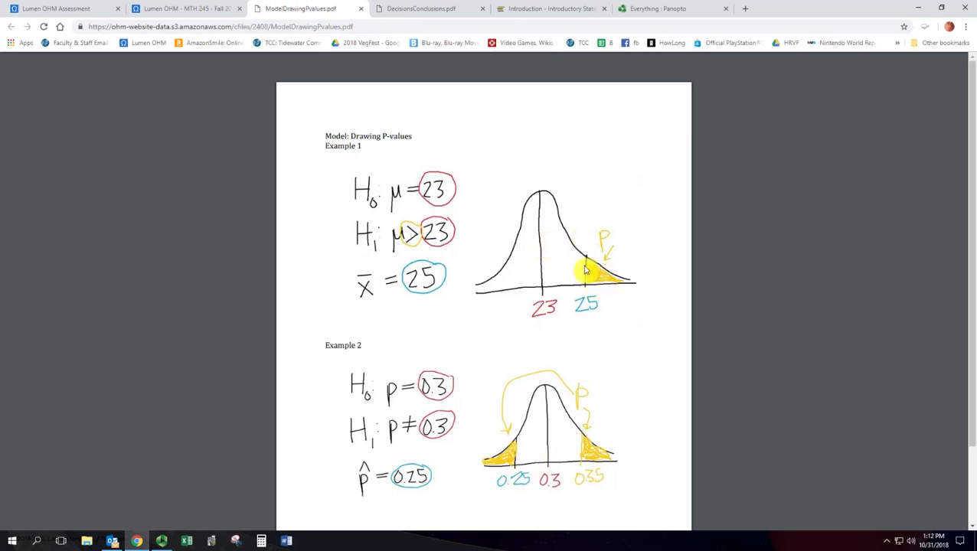
Read Examples 1 and 2 in ModelDrawingPvalues.pdf, then return to the course page
scroll(down, 3)
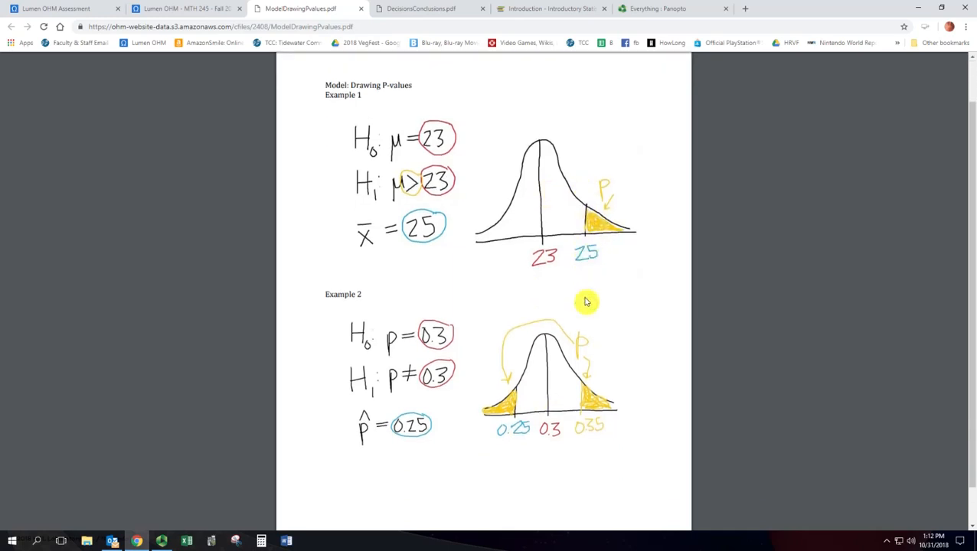
scroll(down, 3)
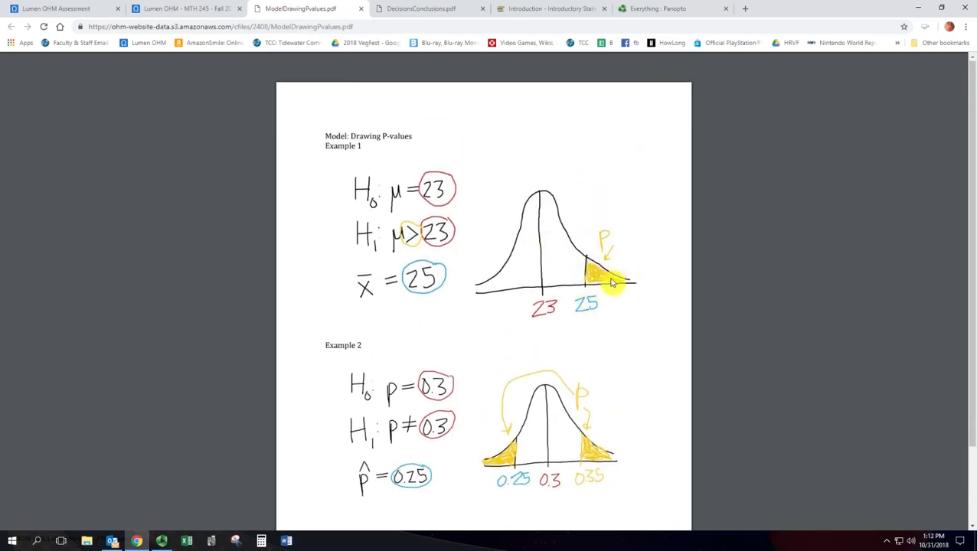
click(184, 9)
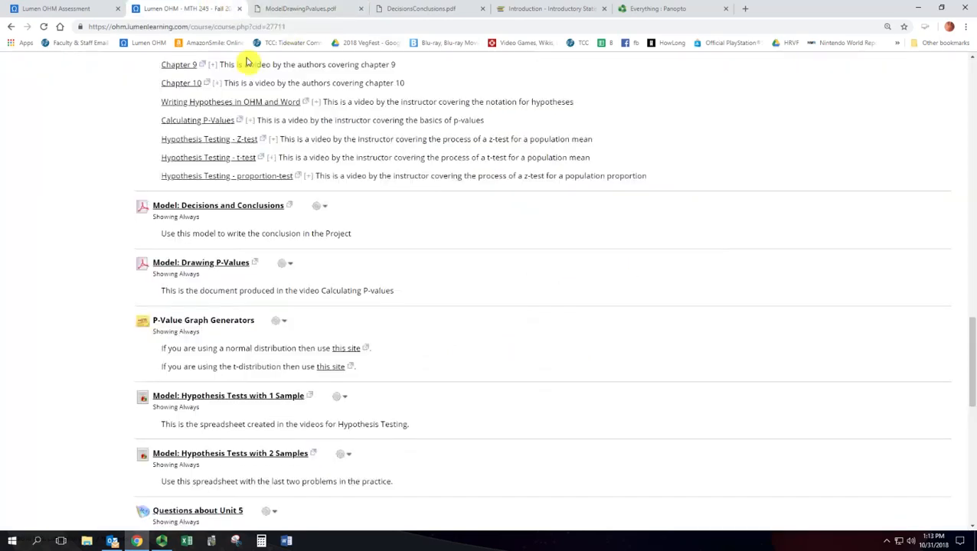
Skim past the model spreadsheets and start the Practice Unit 5 assessment
scroll(down, 3)
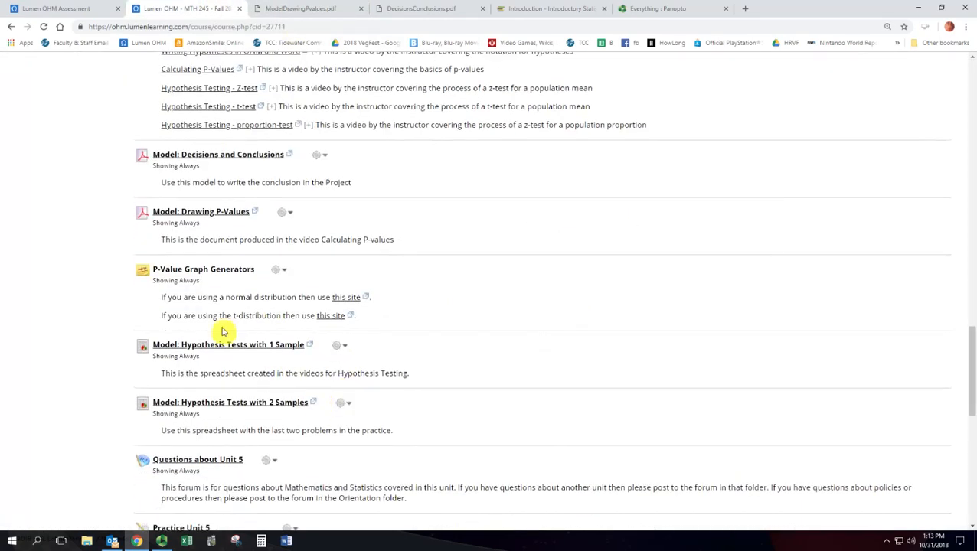
mouse_move(230, 270)
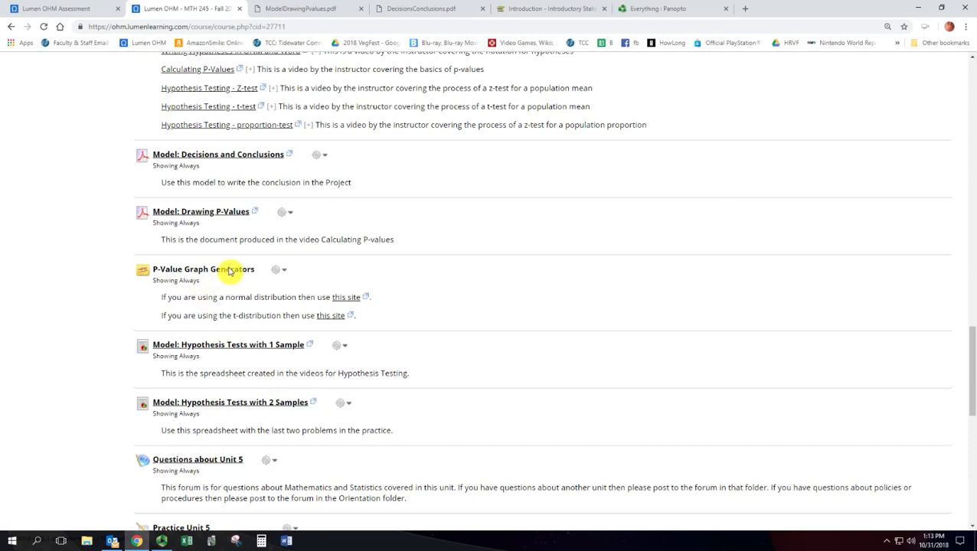
mouse_move(331, 315)
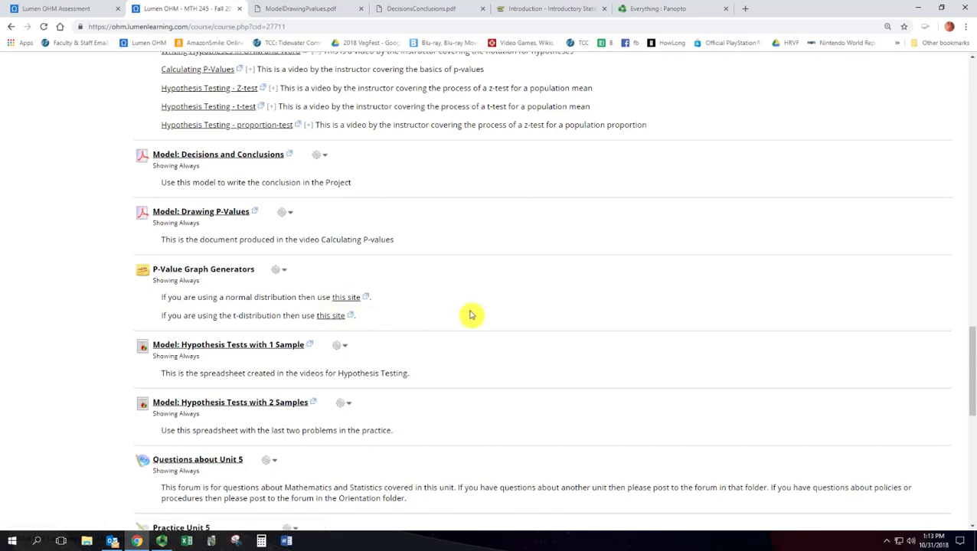
scroll(down, 3)
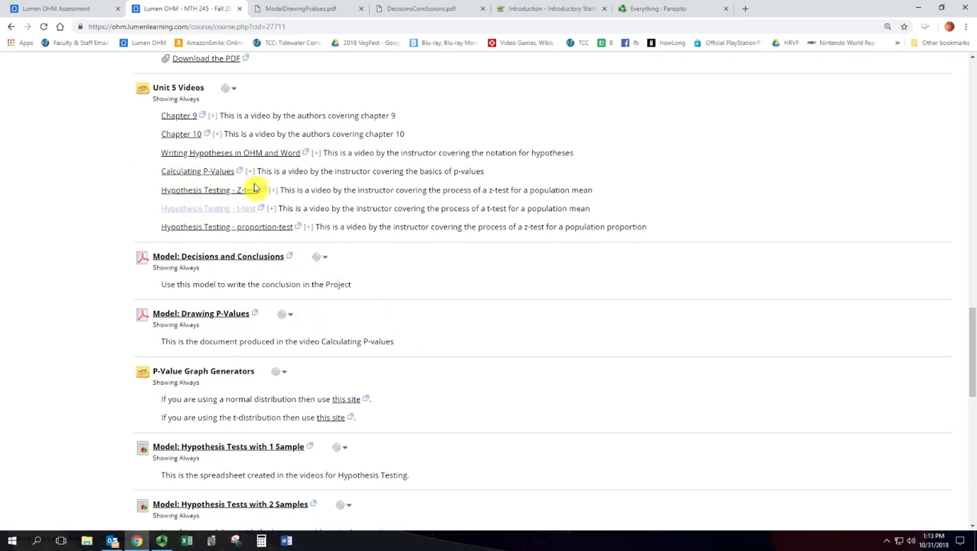
scroll(down, 3)
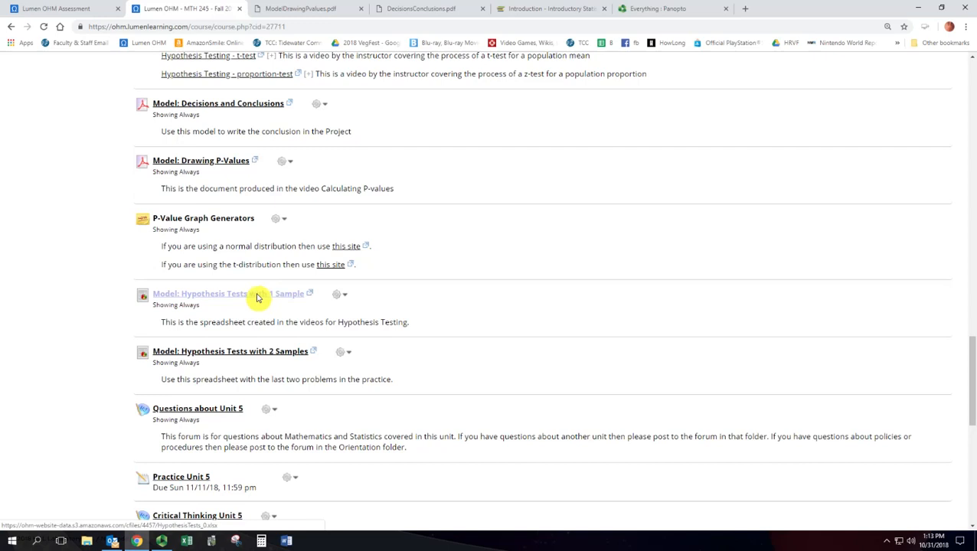
scroll(down, 3)
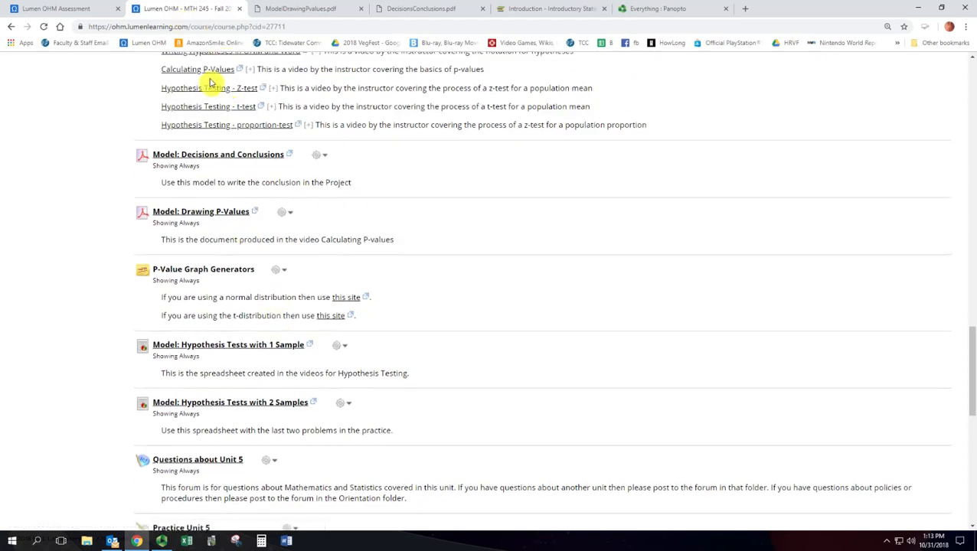
mouse_move(337, 297)
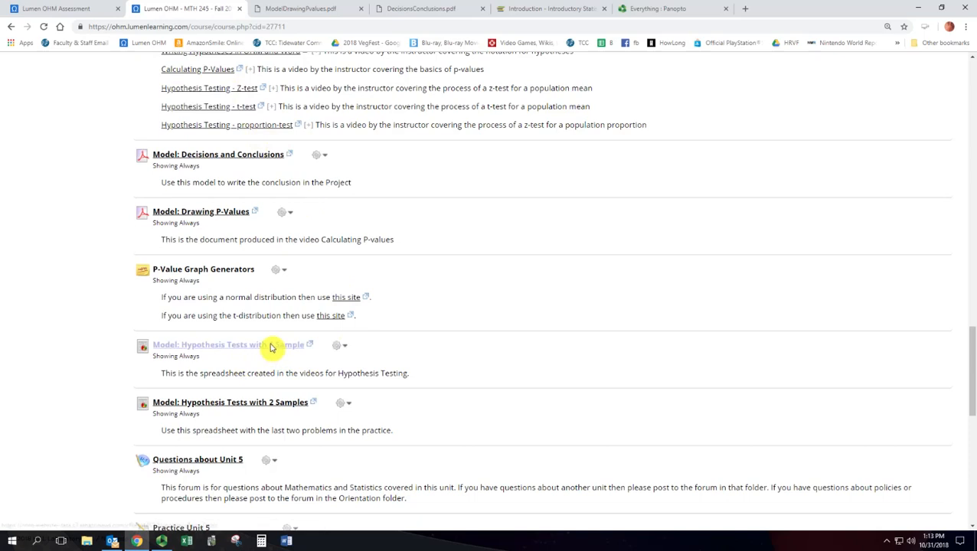
scroll(down, 3)
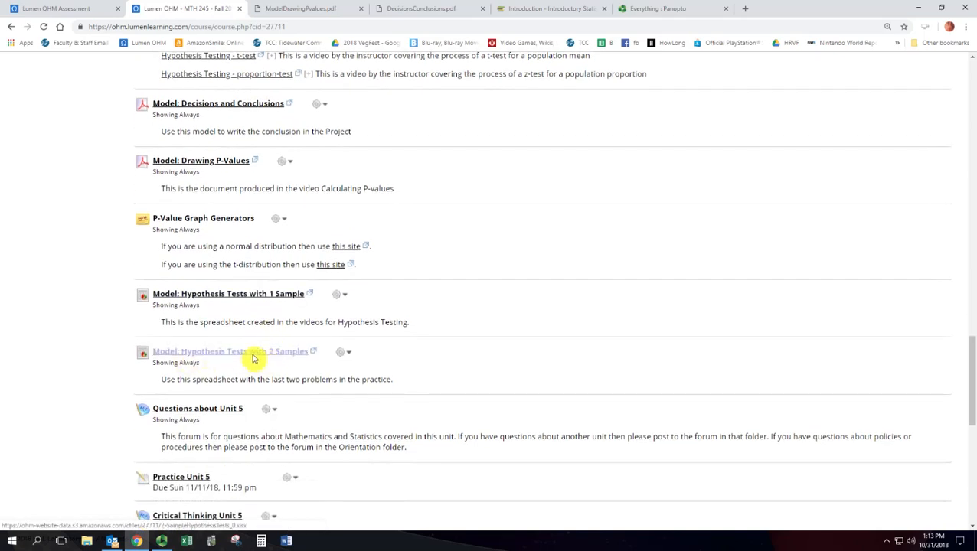
mouse_move(263, 355)
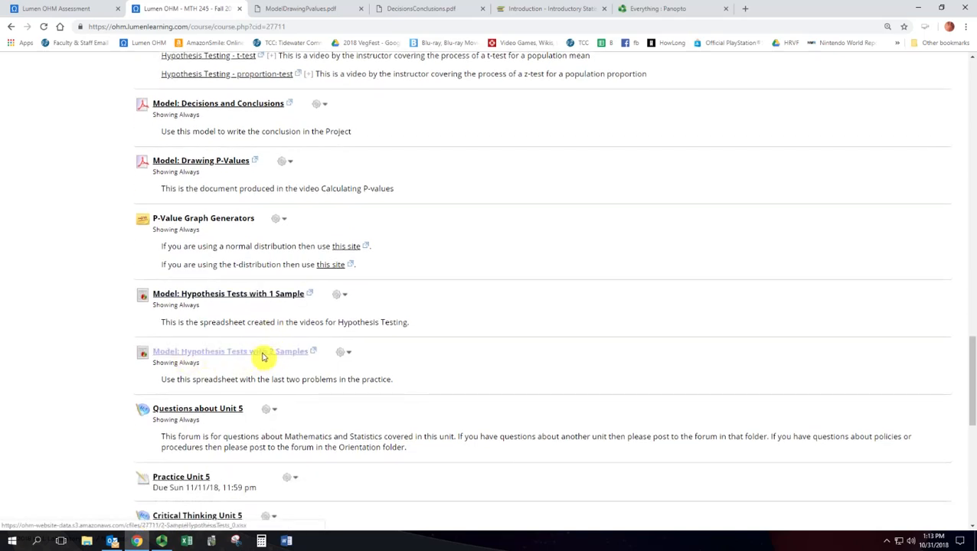
mouse_move(277, 352)
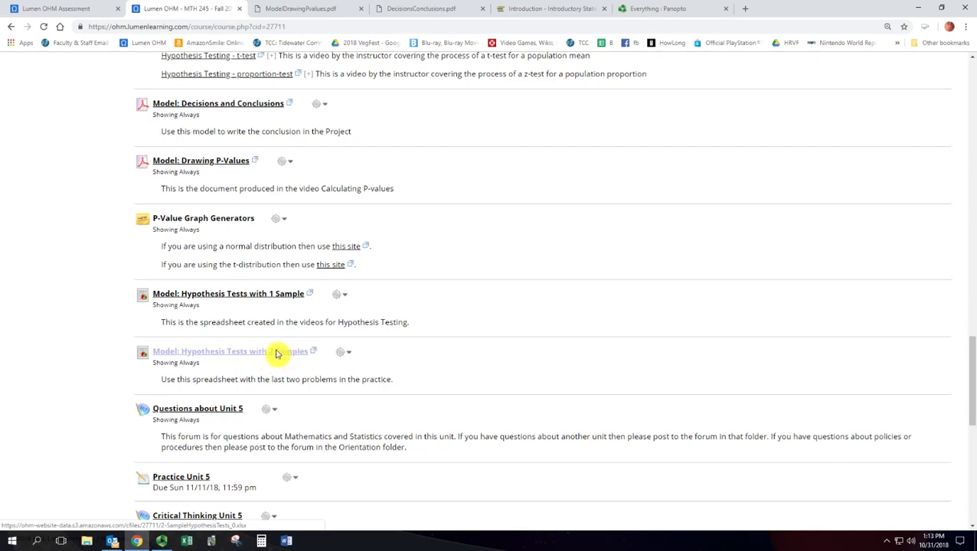
scroll(down, 3)
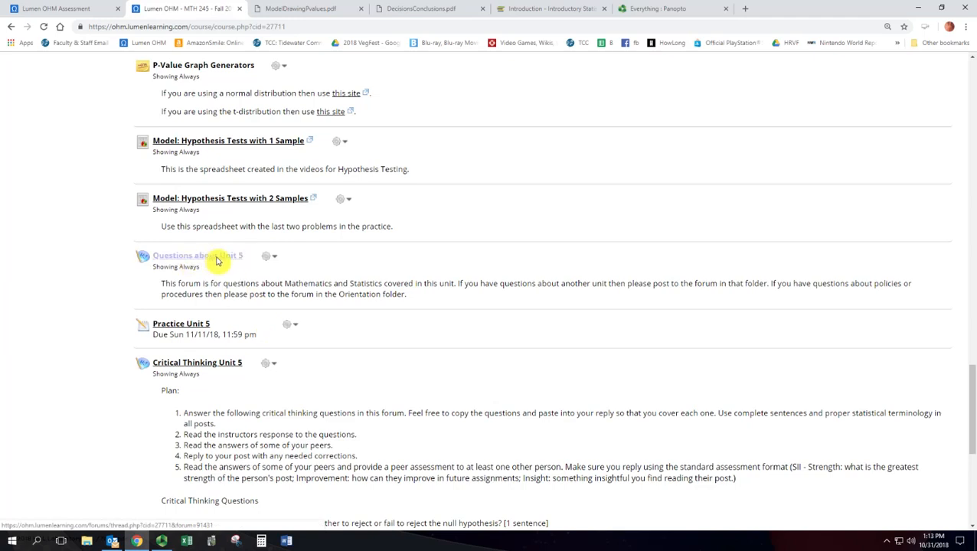
scroll(down, 3)
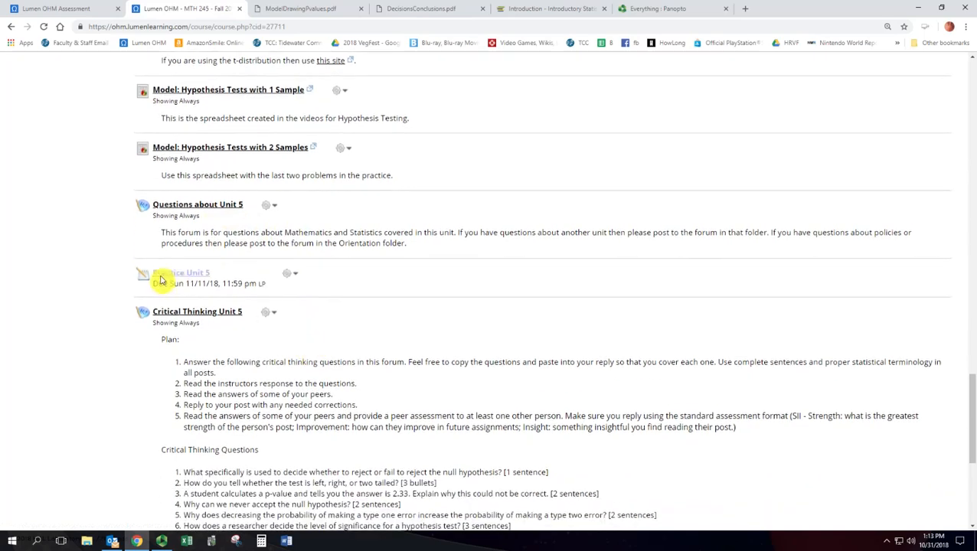
click(187, 273)
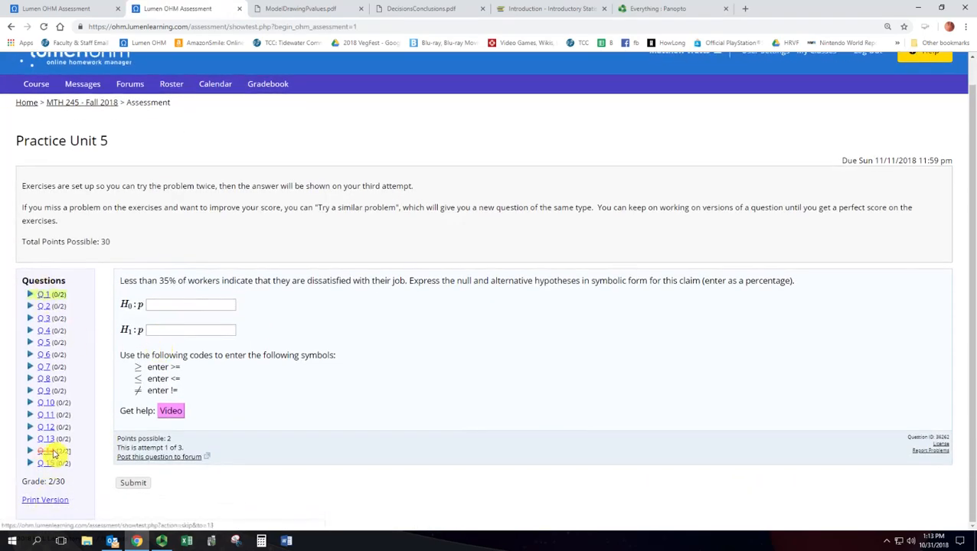
Preview later practice questions, including the two-population p-value problem, via the Questions sidebar
click(46, 450)
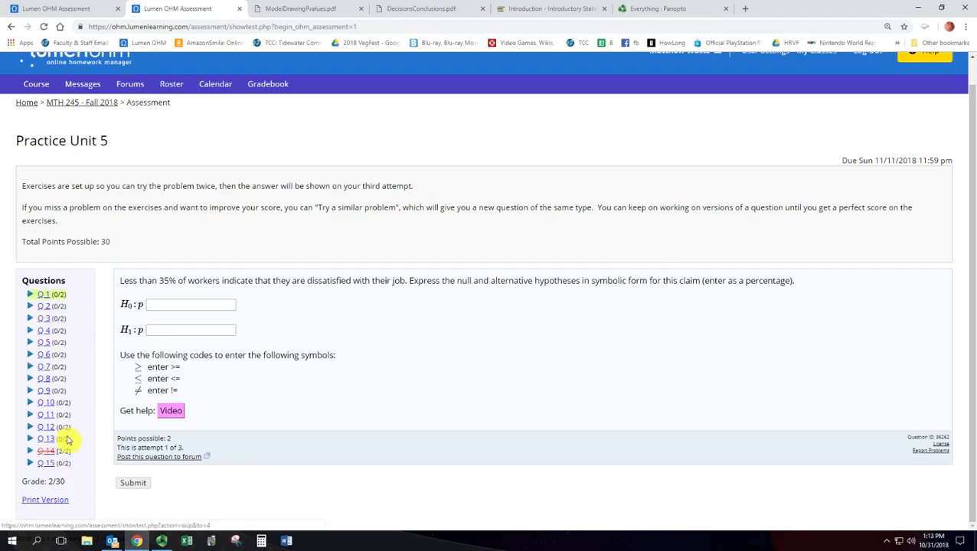
click(45, 438)
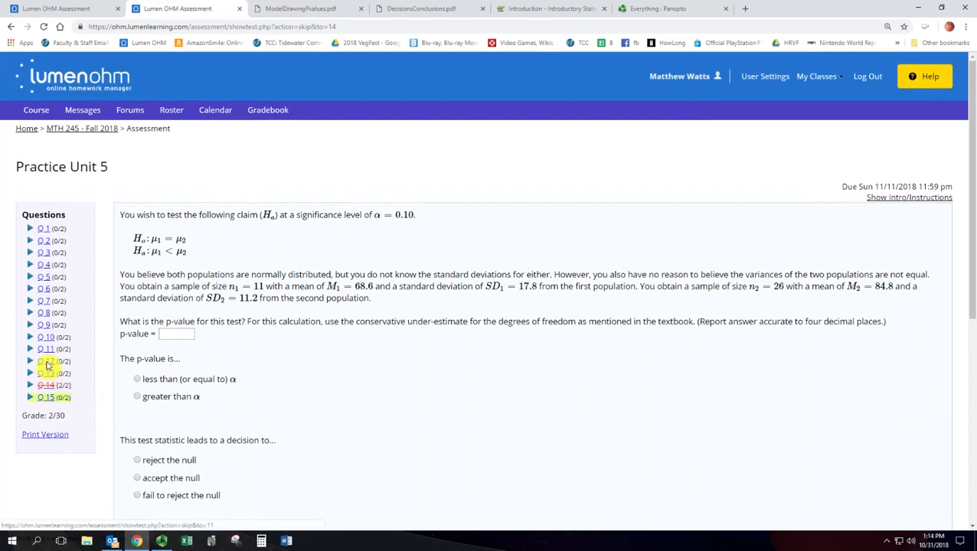
click(46, 361)
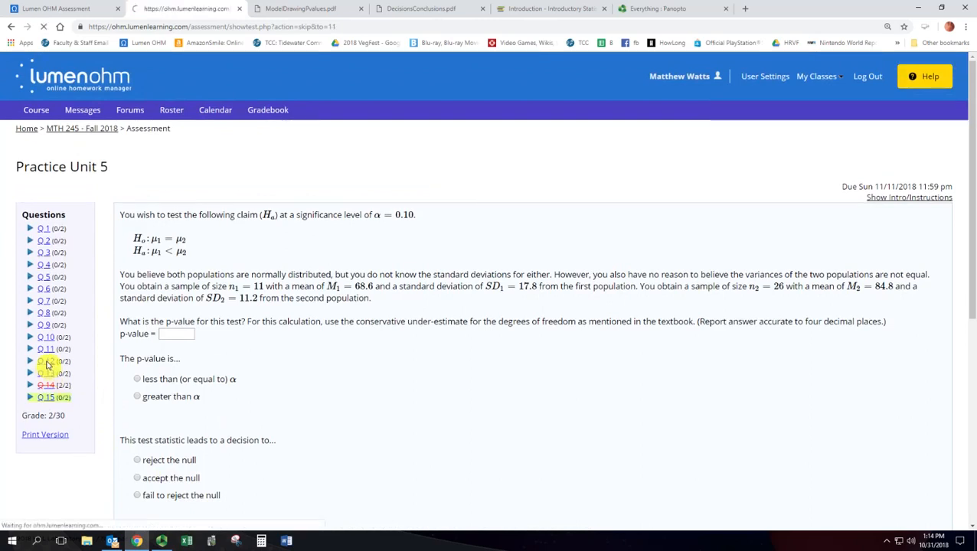
click(46, 362)
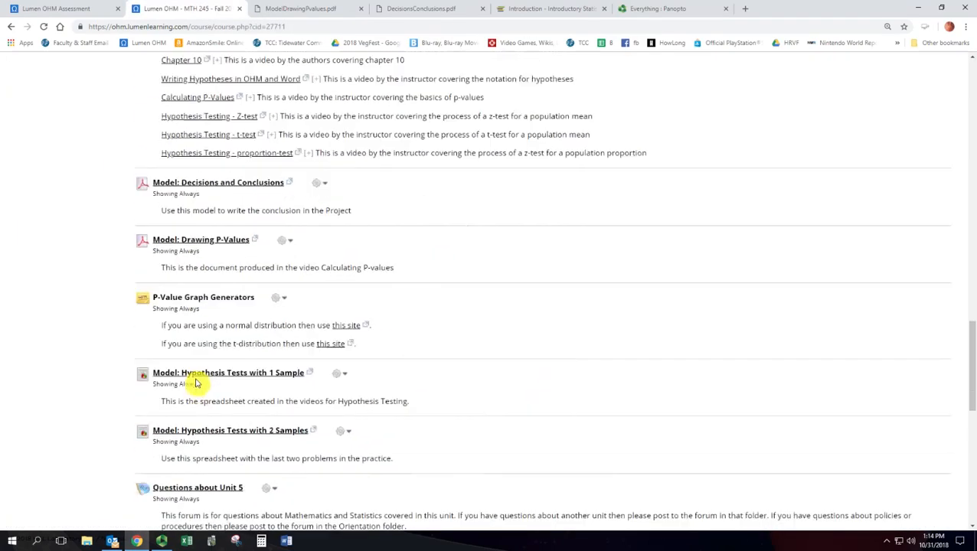
Reach Critical Thinking Unit 5 and emphasize the '3 bullets' and '2 sentences' answer requirements
scroll(down, 3)
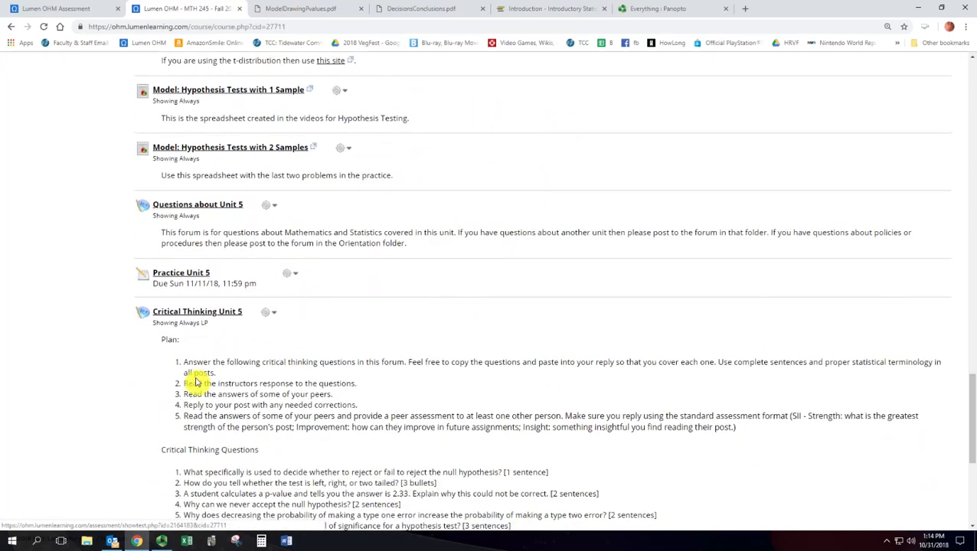
scroll(down, 3)
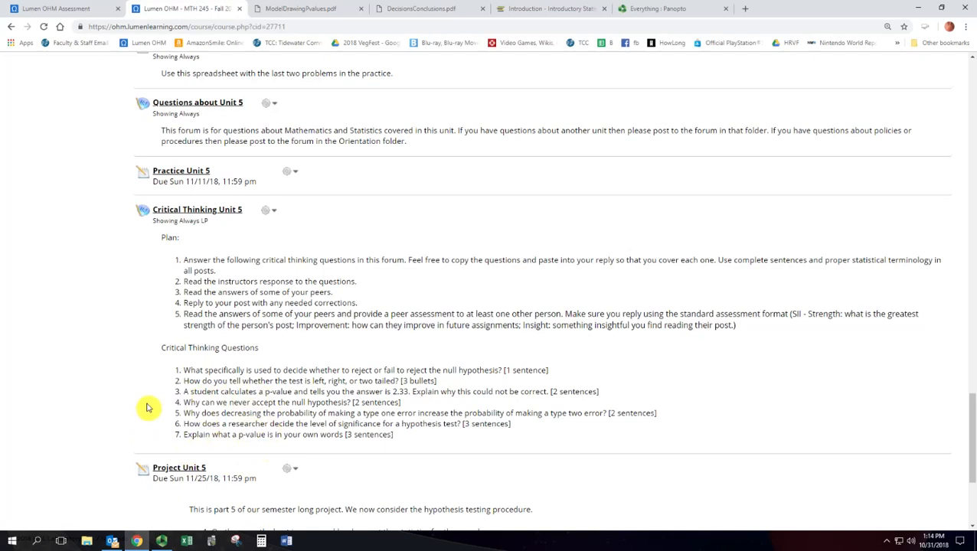
mouse_move(156, 373)
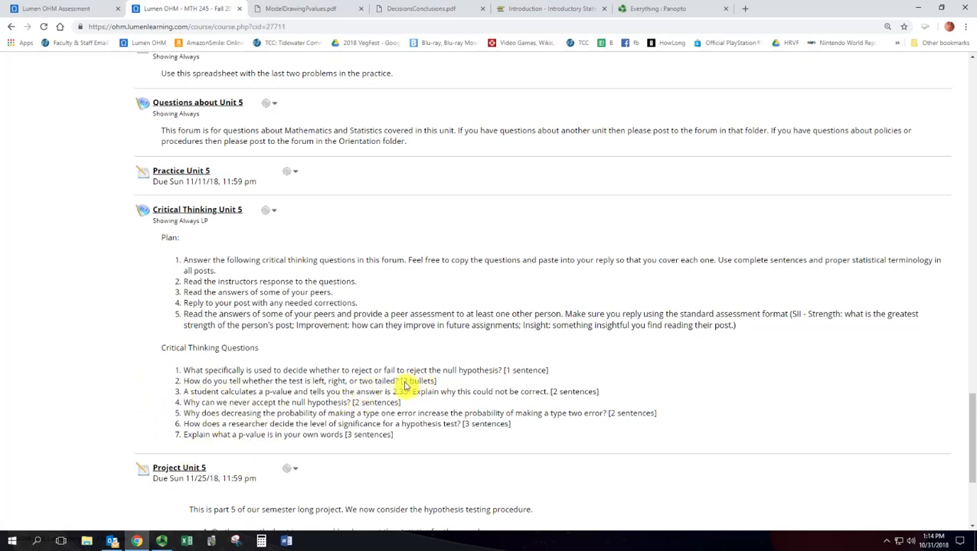
double_click(420, 380)
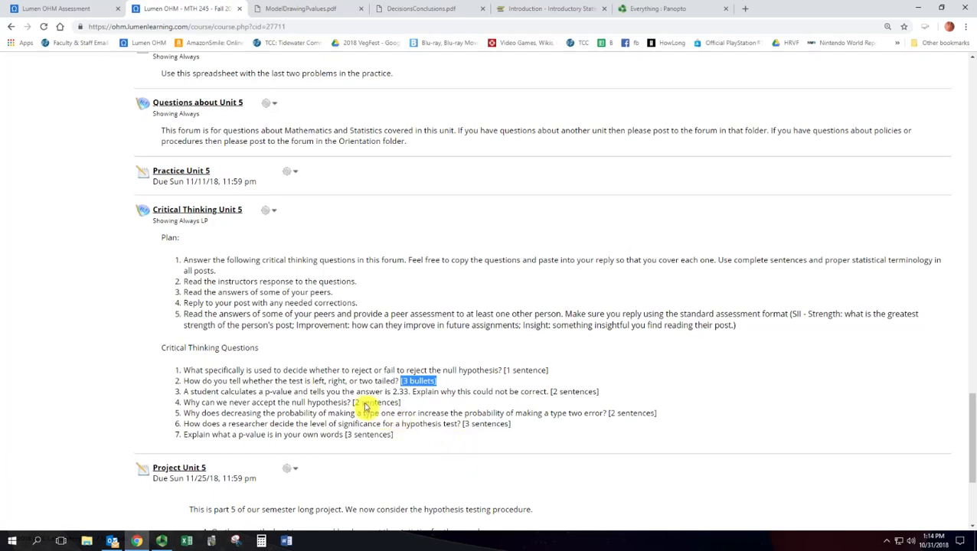
double_click(375, 401)
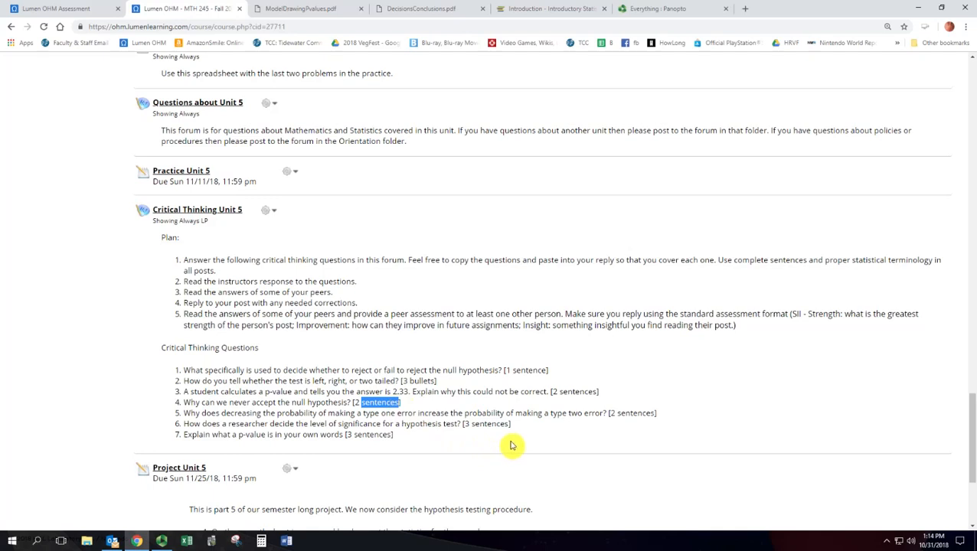
mouse_move(513, 445)
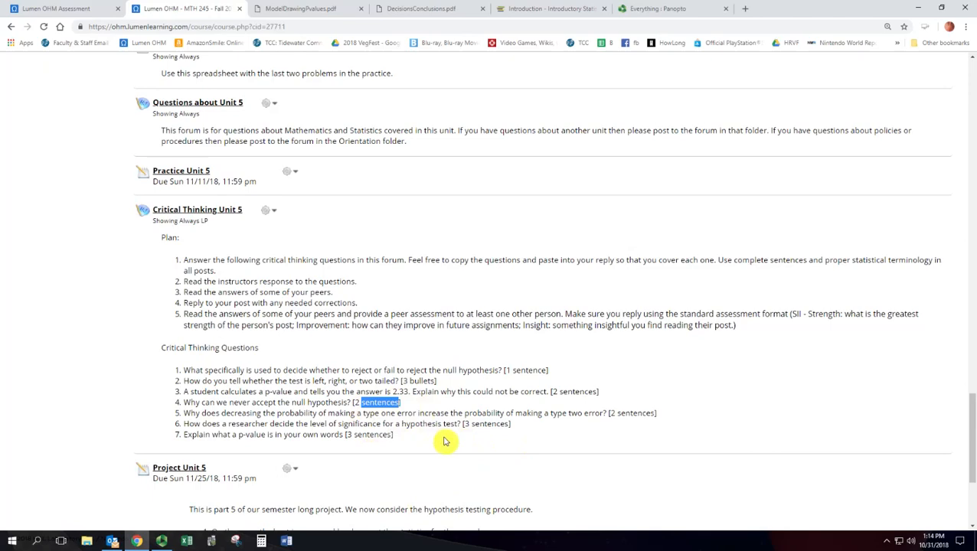
Read through the remaining Critical Thinking questions down to the Project Unit 5 item
scroll(up, 3)
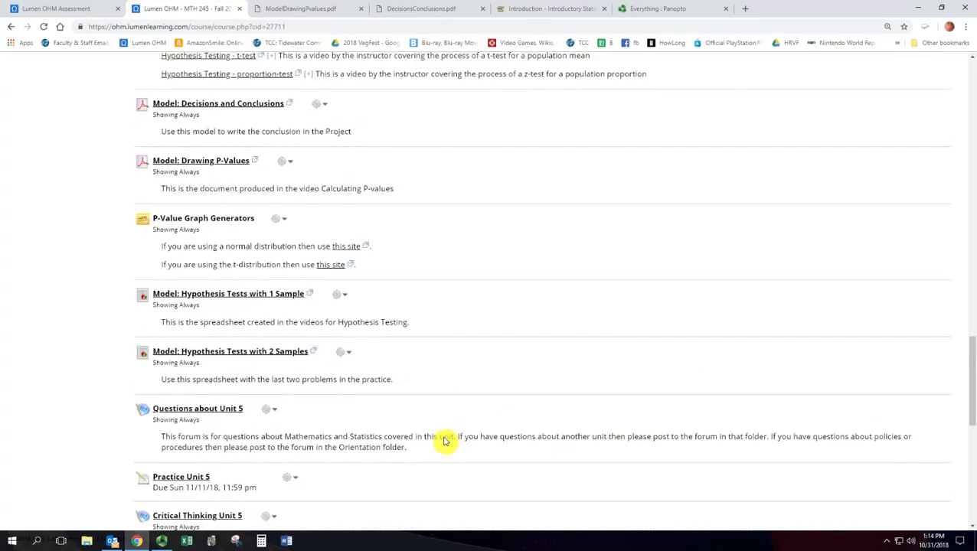
scroll(down, 3)
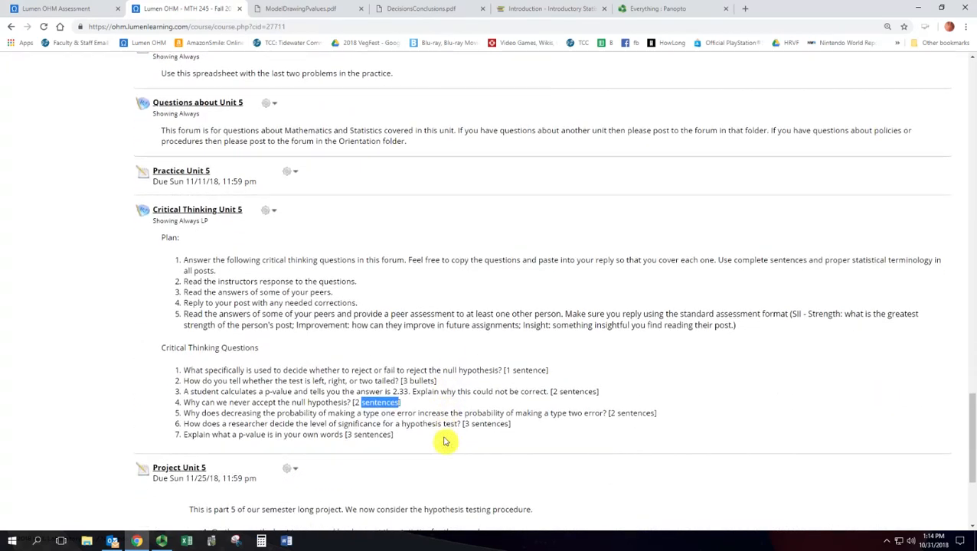
scroll(down, 3)
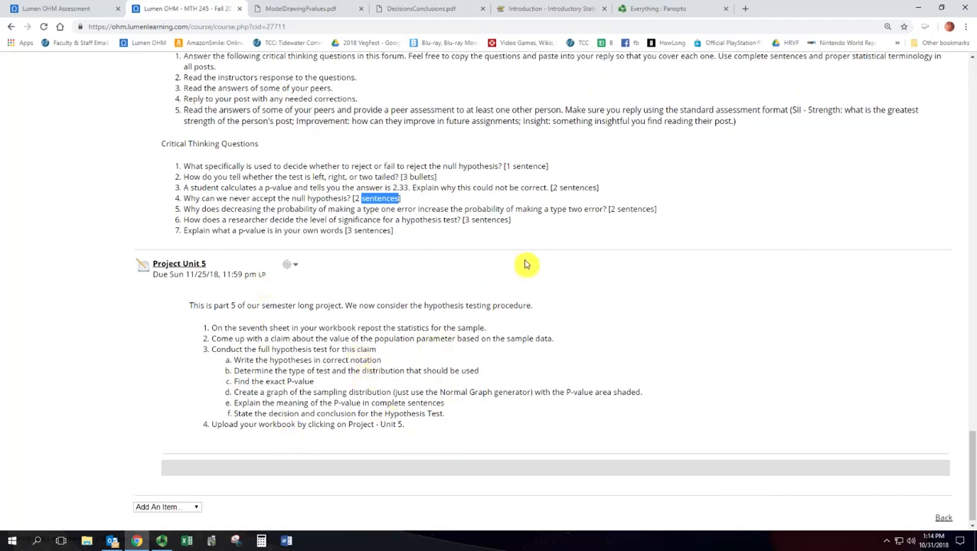
mouse_move(524, 254)
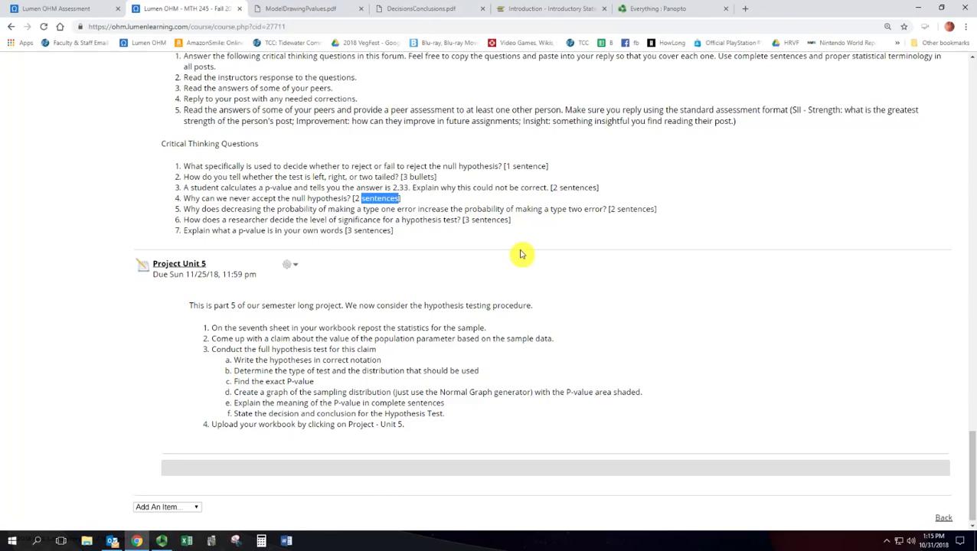
Read the Project Unit 5 numbered instructions through the workbook upload step
scroll(up, 3)
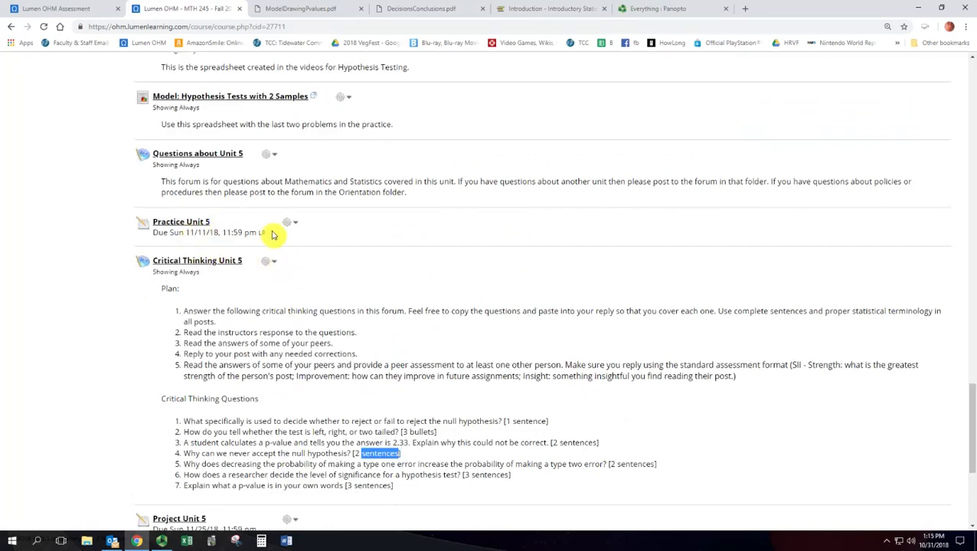
scroll(down, 3)
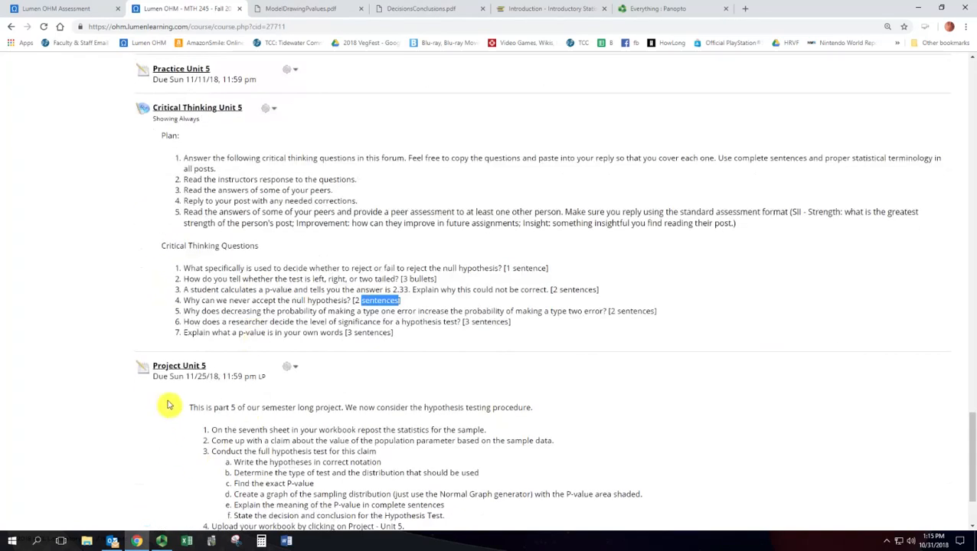
scroll(down, 3)
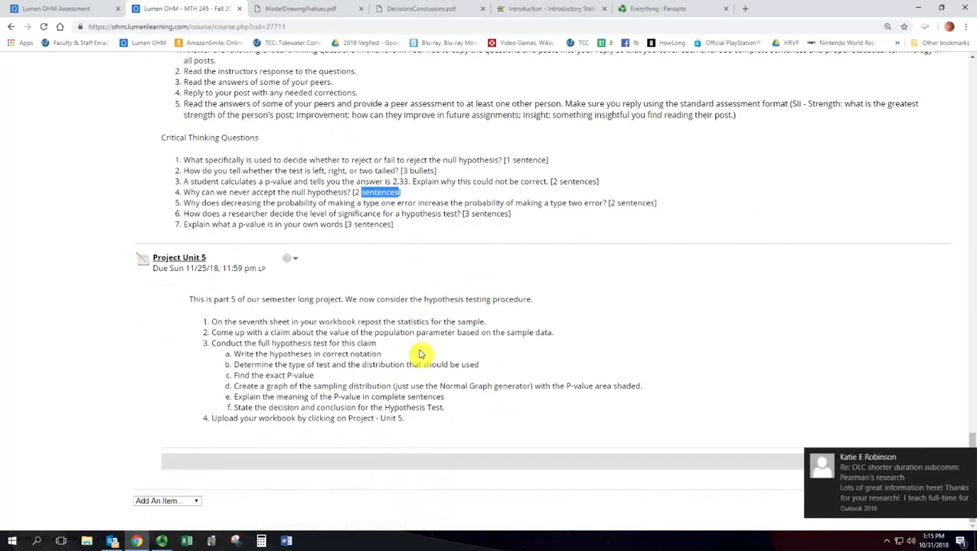
mouse_move(410, 343)
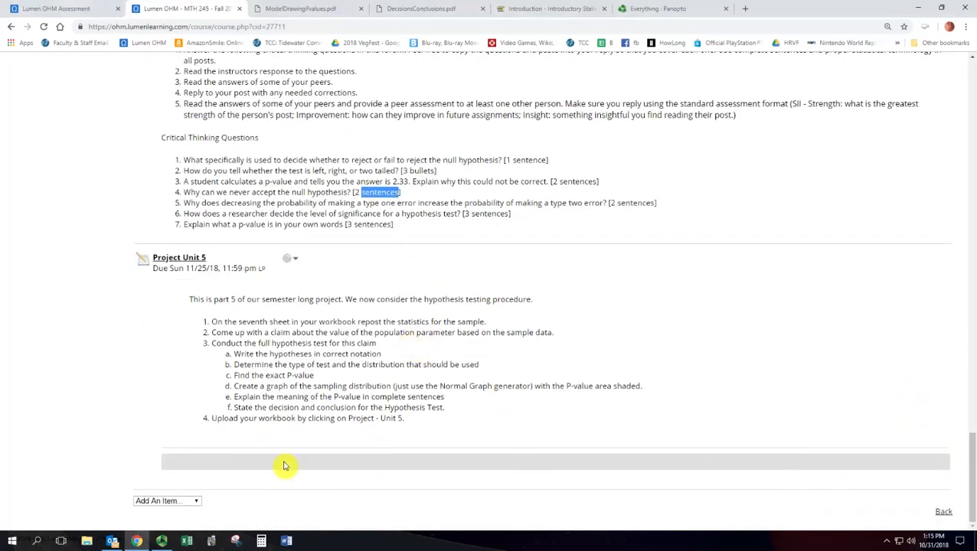
mouse_move(312, 469)
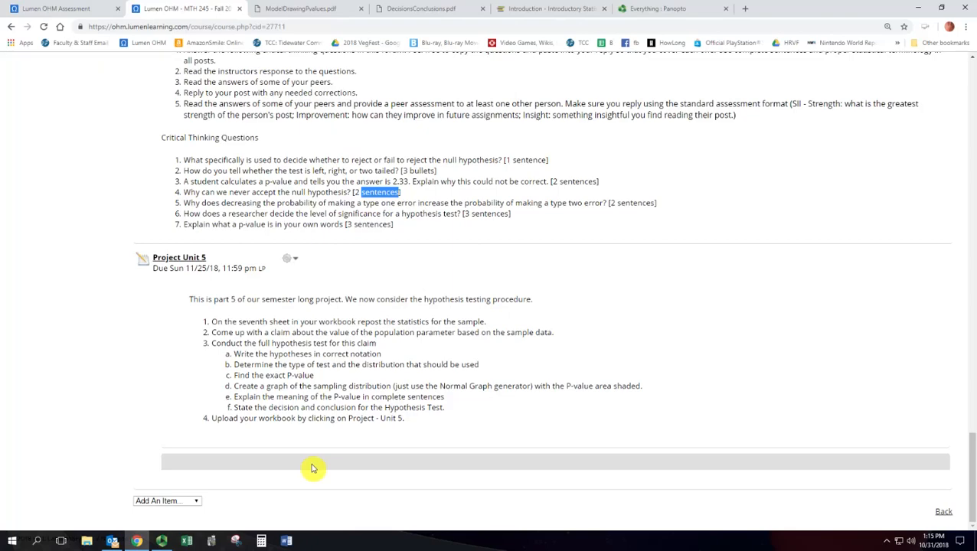